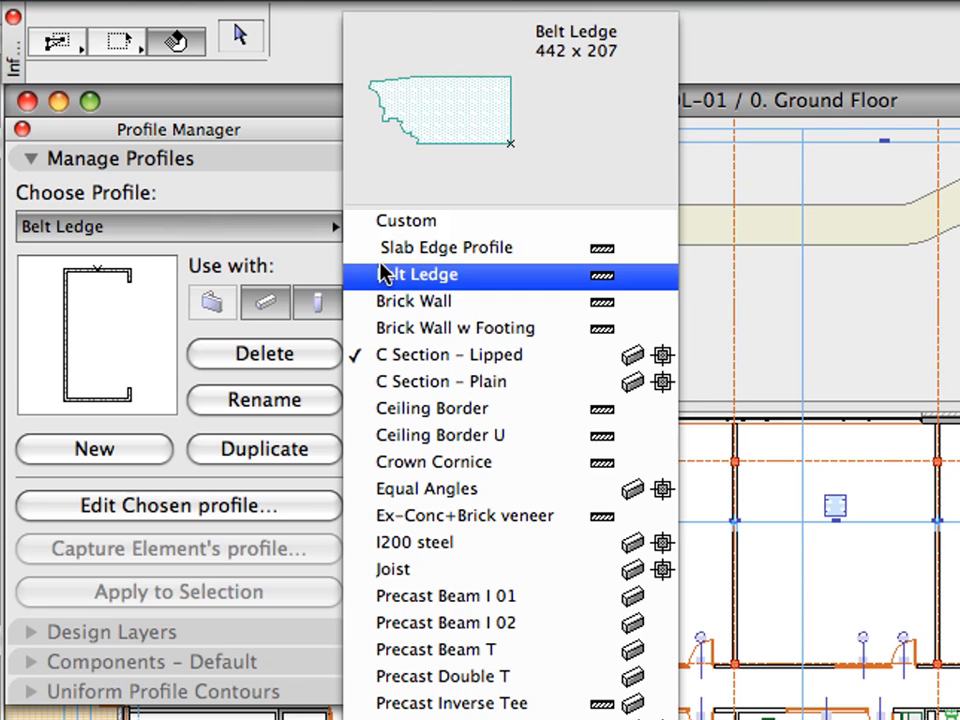
- Preview the C Section - Plain, Equal Angles and I200 steel profiles in Profile Manager
{"action": "left_click", "coordinate": [442, 382]}
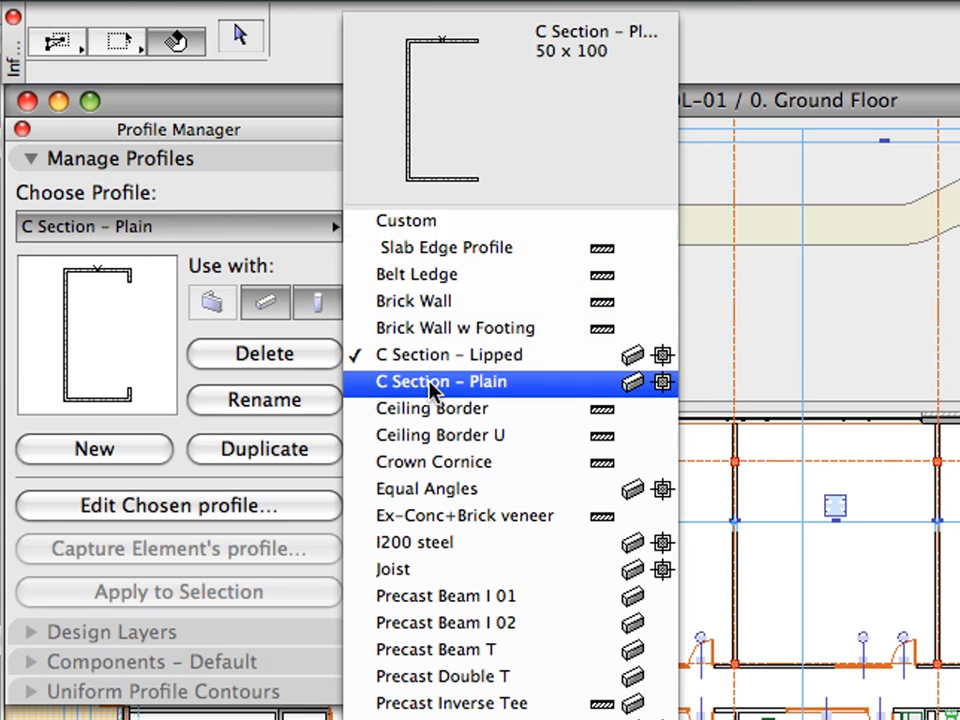
{"action": "left_click", "coordinate": [428, 488]}
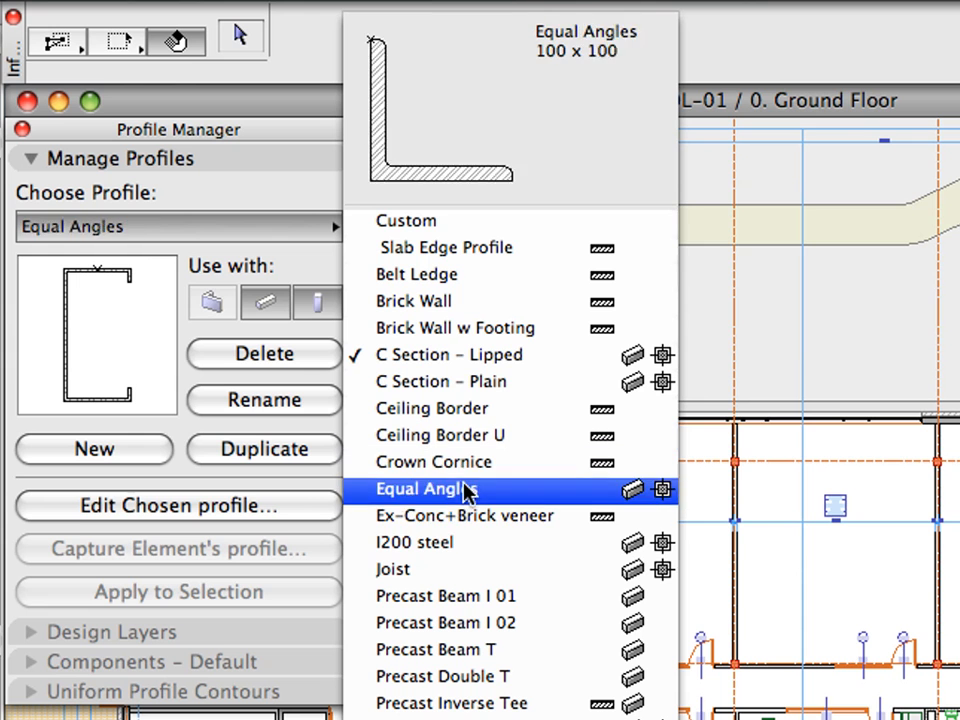
{"action": "left_click", "coordinate": [414, 542]}
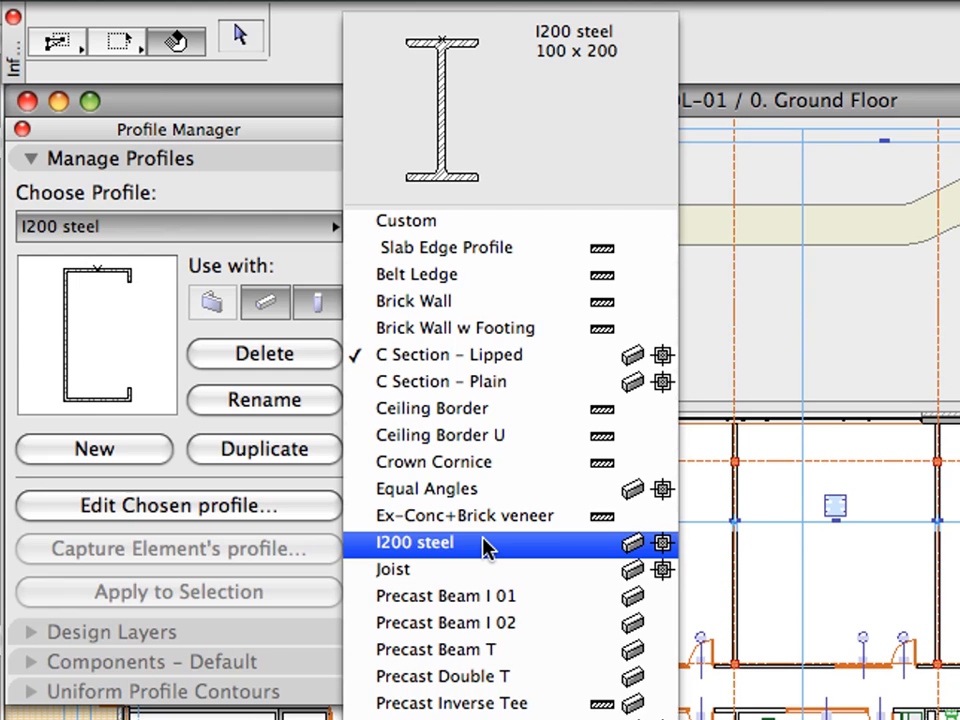
{"action": "left_click", "coordinate": [325, 16]}
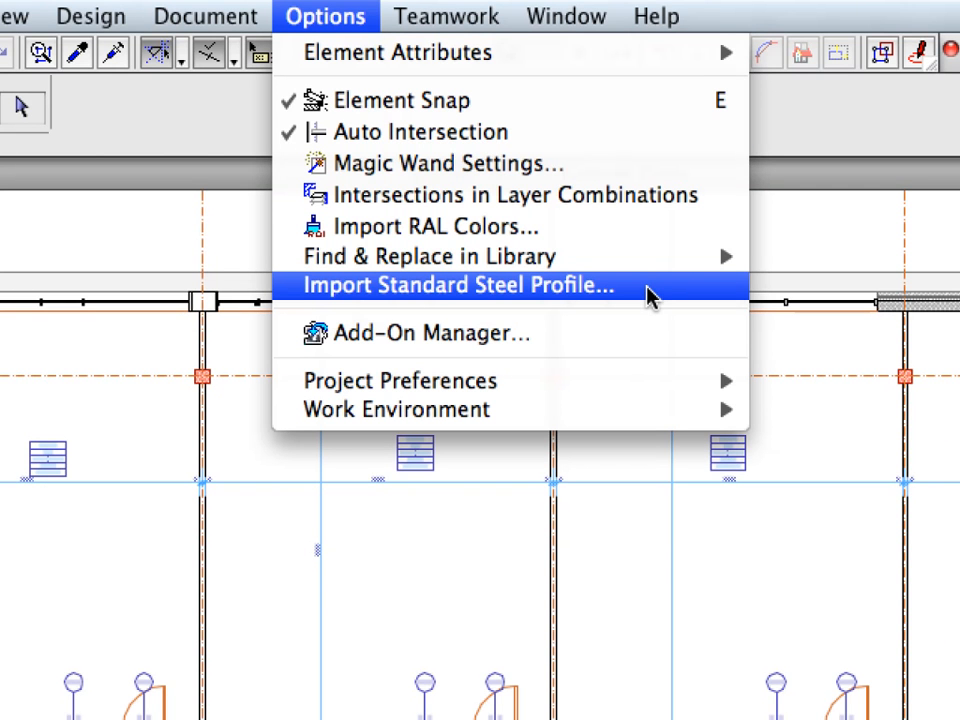
- From the EuroCode rolled-steel database, add T-shape profiles T25, T20, T140, T120, T100 and import them
{"action": "left_click", "coordinate": [453, 285]}
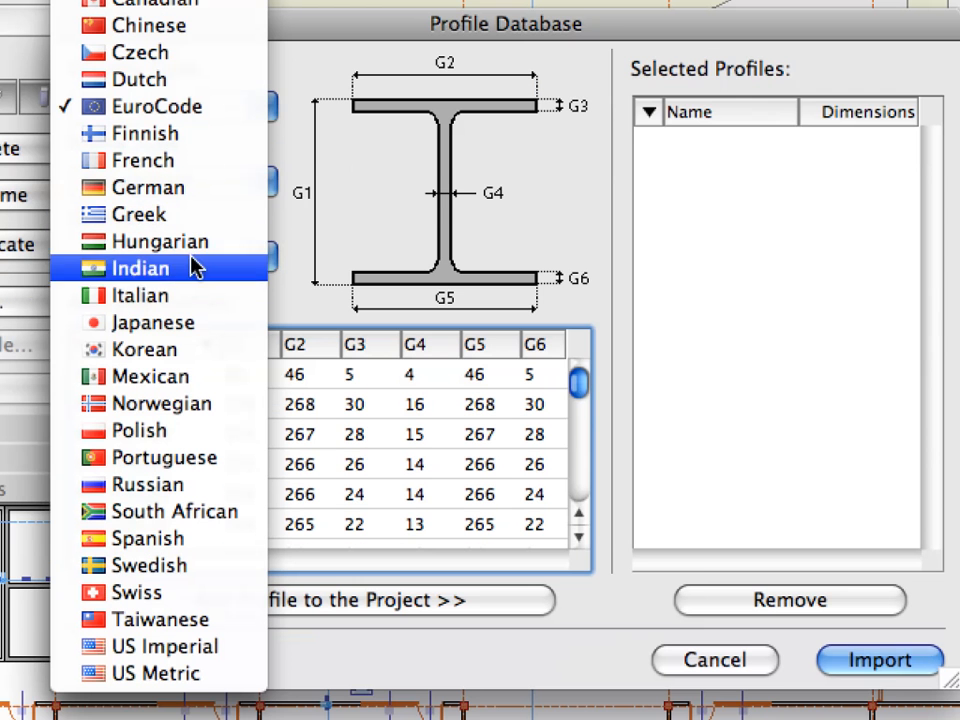
{"action": "left_click", "coordinate": [160, 106]}
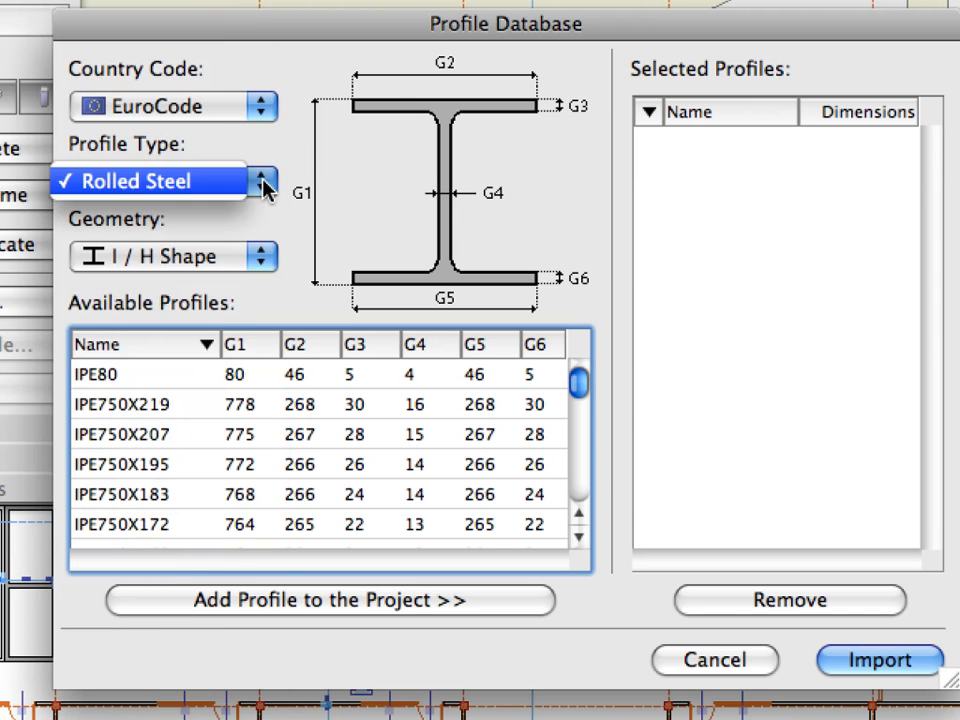
{"action": "left_click", "coordinate": [145, 181]}
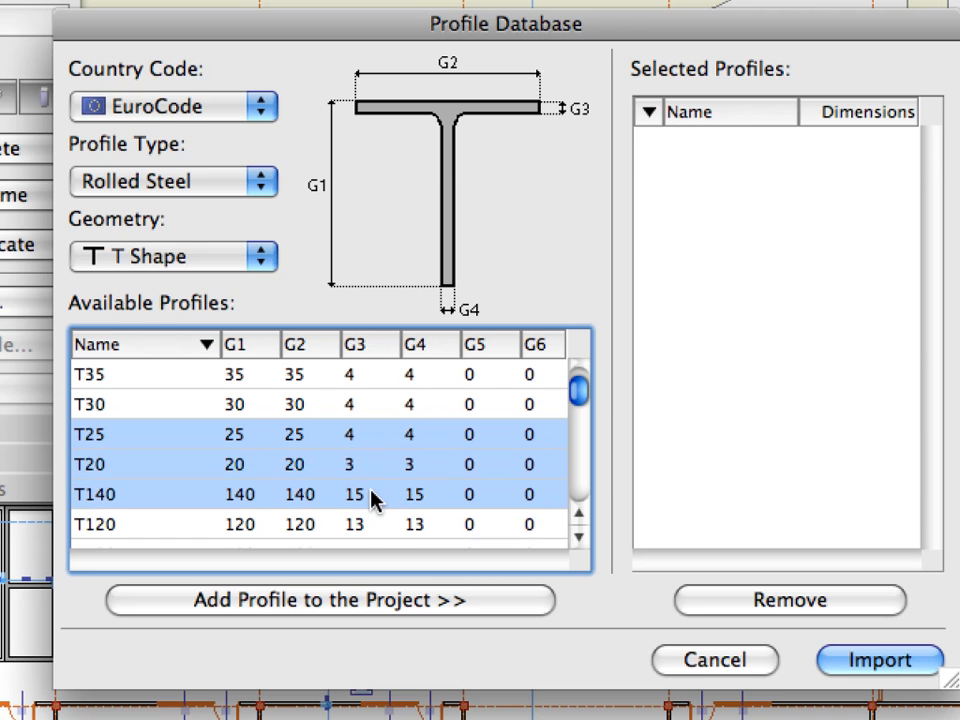
{"action": "scroll", "scroll_direction": "down", "scroll_amount": 3}
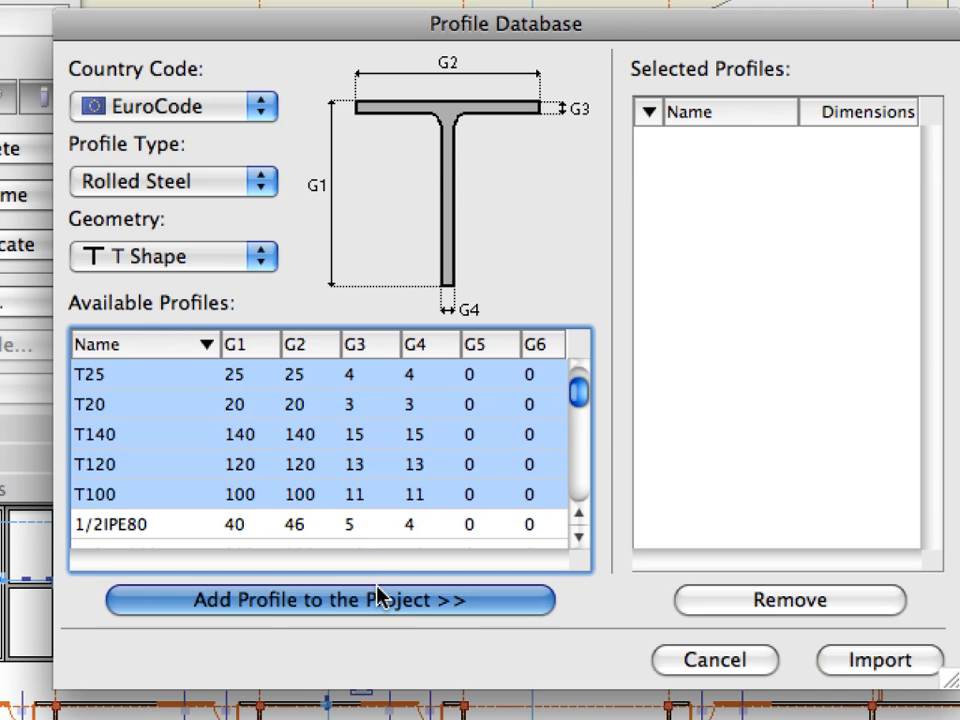
{"action": "left_click", "coordinate": [330, 600]}
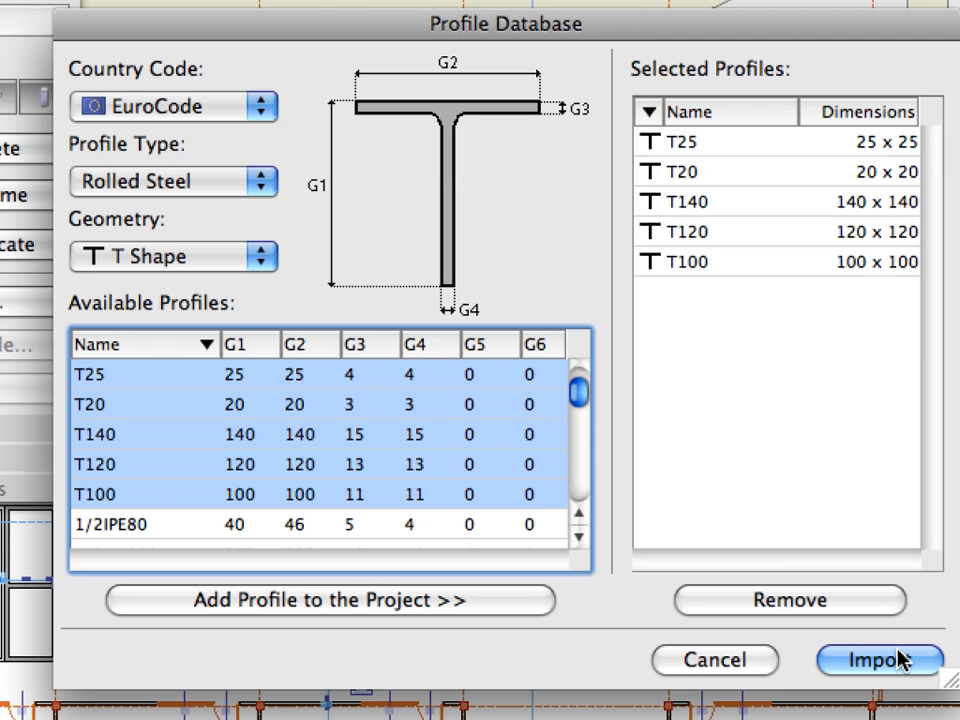
{"action": "left_click", "coordinate": [878, 660]}
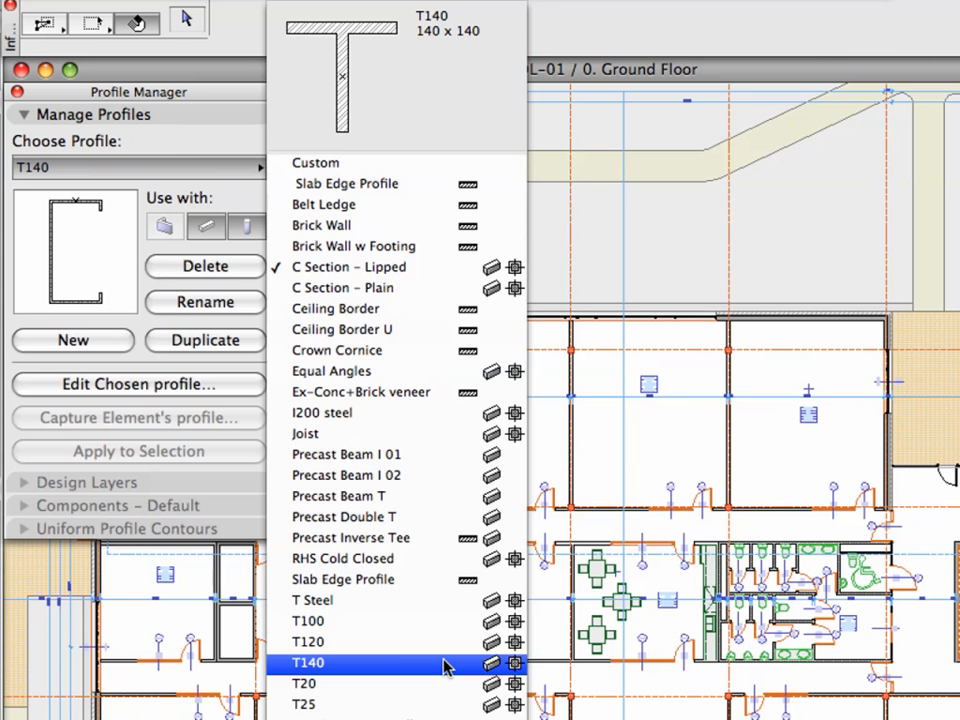
- Select the T140 profile and orbit the office building in the 3D window
{"action": "left_click", "coordinate": [309, 663]}
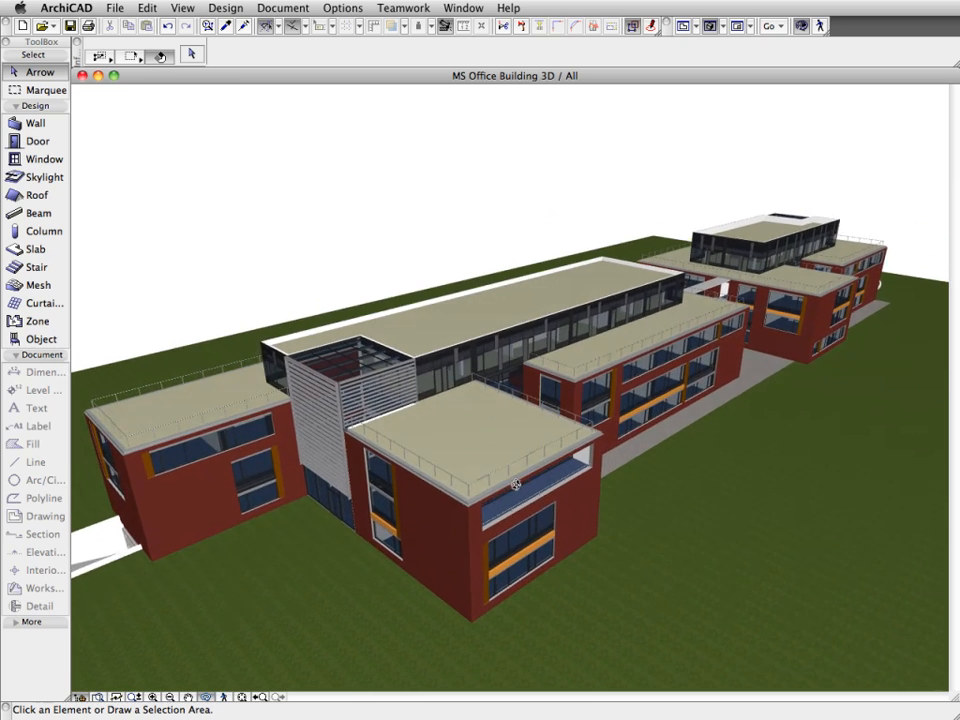
{"action": "left_click_drag", "start_coordinate": [515, 480], "coordinate": [518, 460]}
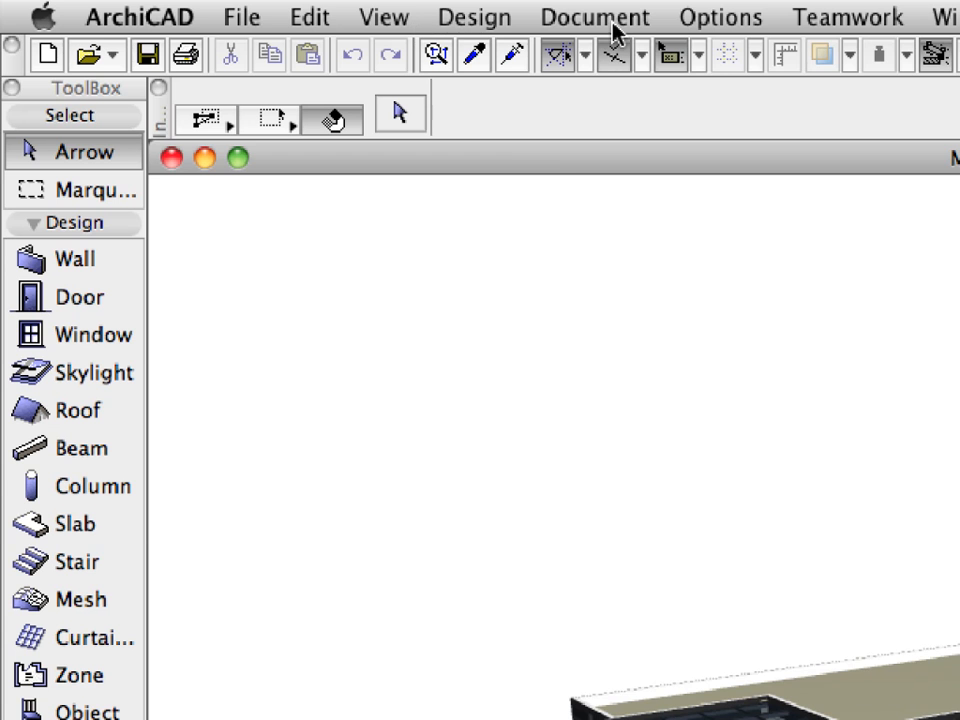
- Set Partial Structure Display to Core of Load-Bearing Elements Only, then orbit the structure
{"action": "left_click", "coordinate": [594, 17]}
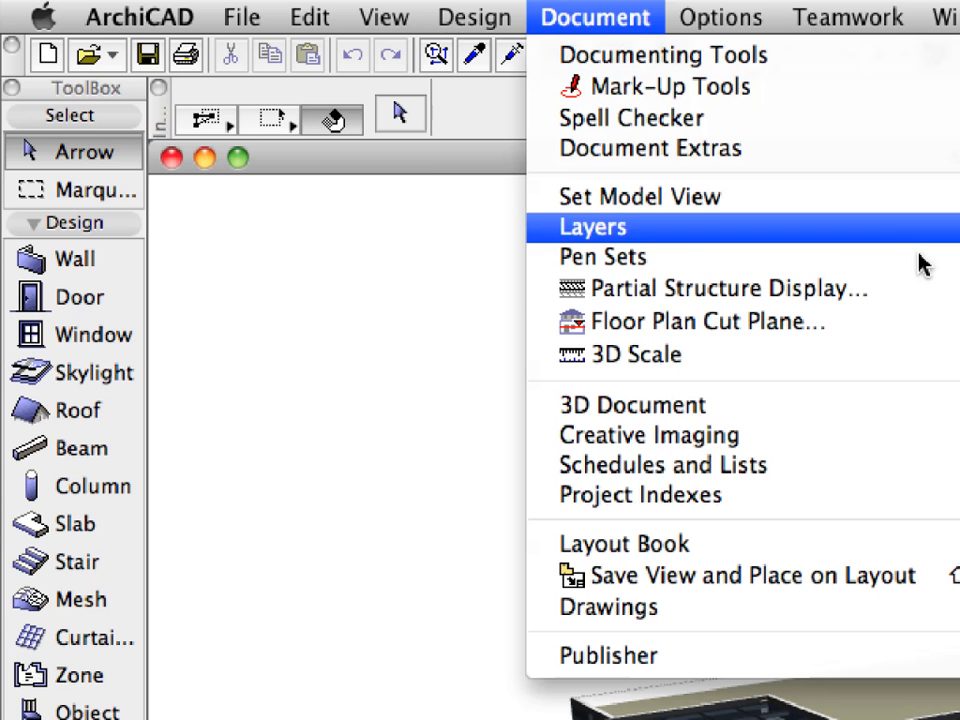
{"action": "mouse_move", "coordinate": [920, 289]}
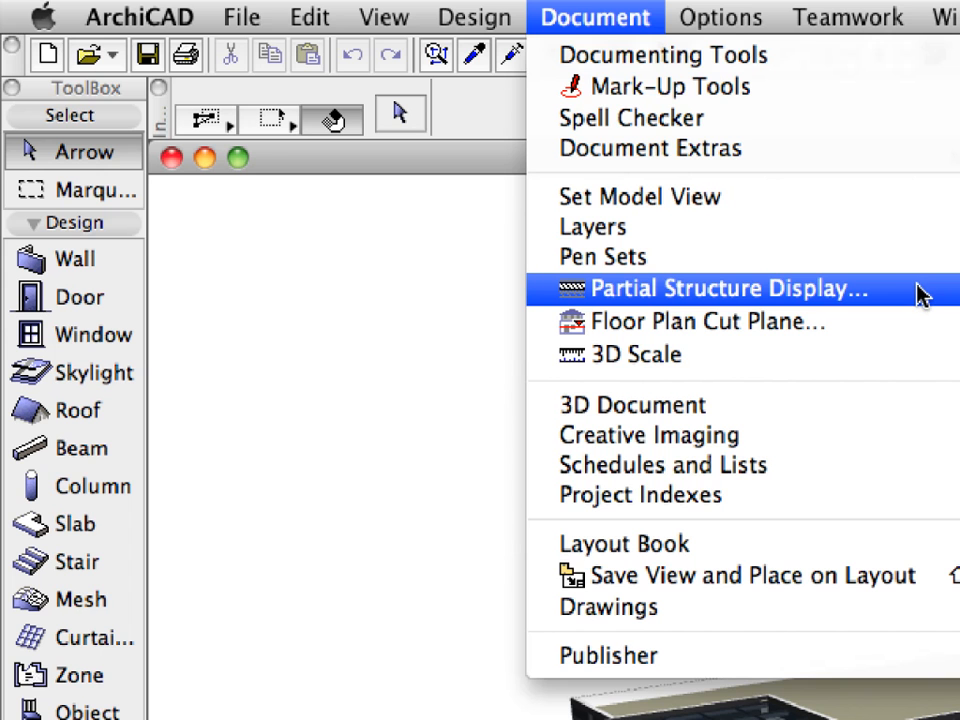
{"action": "left_click", "coordinate": [724, 288]}
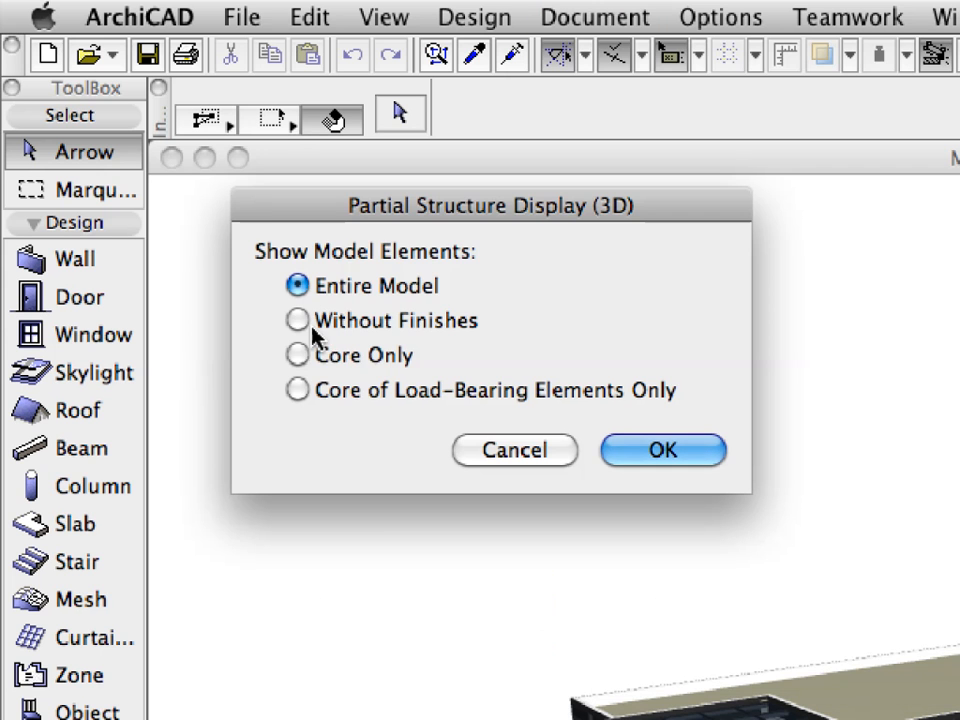
{"action": "left_click", "coordinate": [297, 390]}
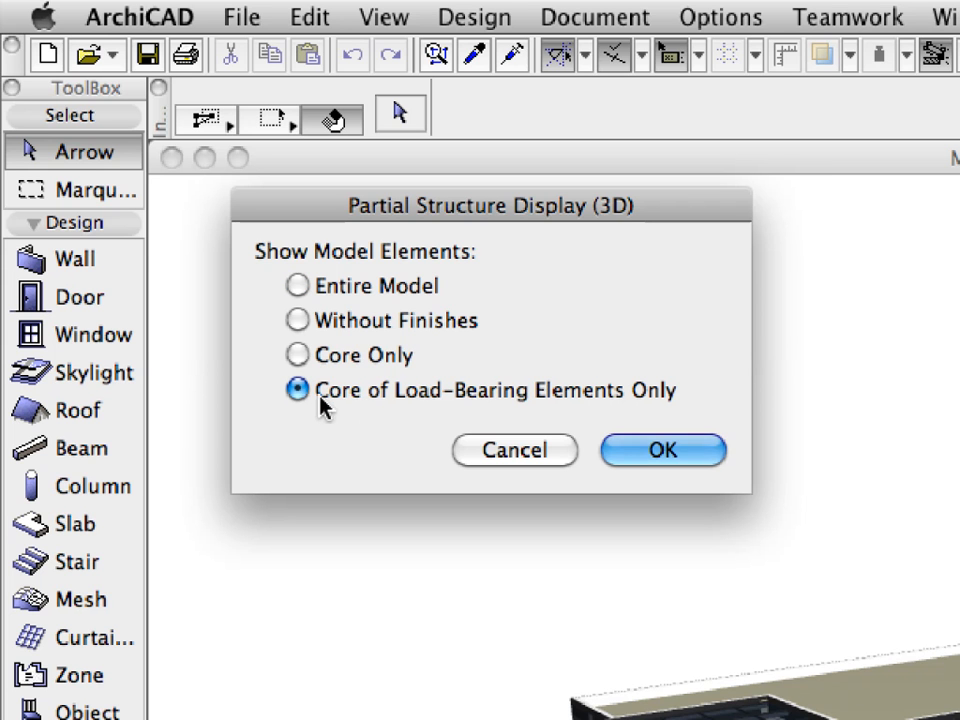
{"action": "mouse_move", "coordinate": [667, 415]}
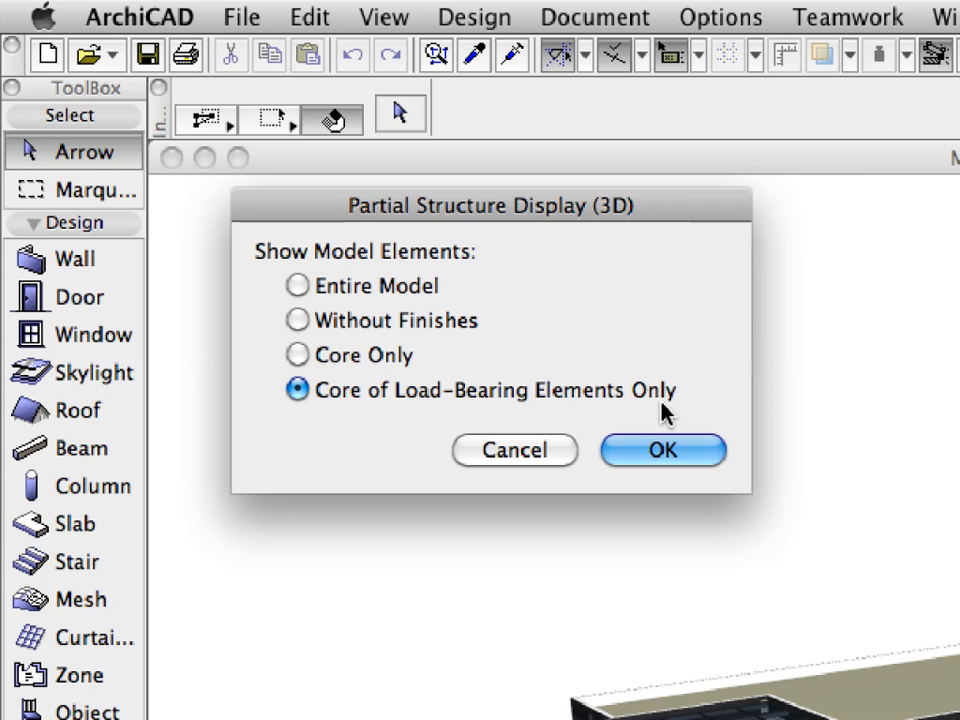
{"action": "mouse_move", "coordinate": [700, 452]}
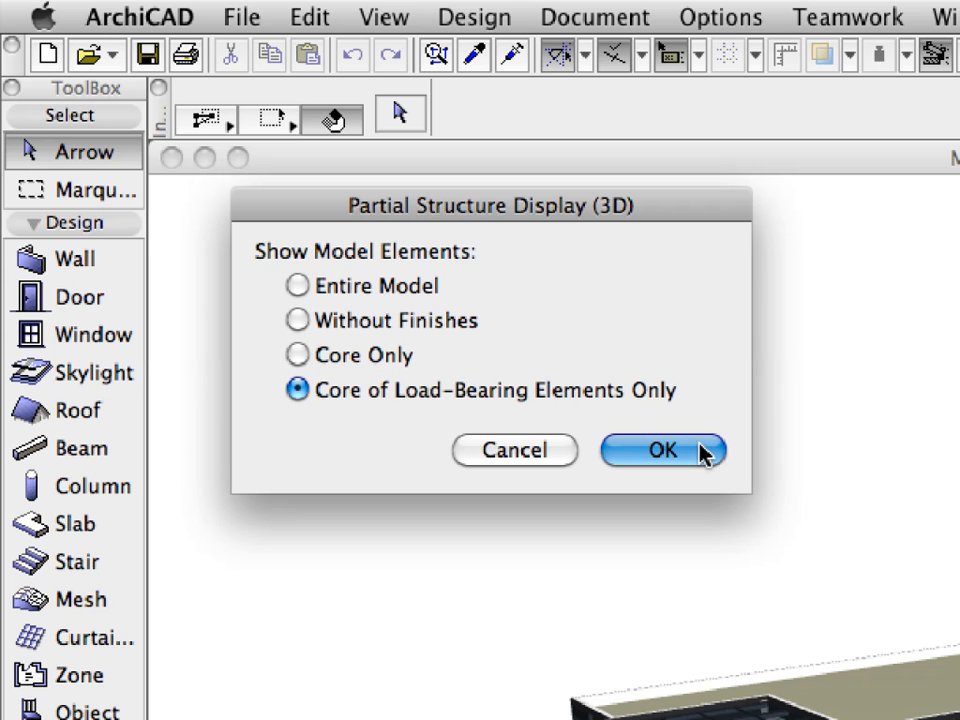
{"action": "left_click", "coordinate": [661, 450]}
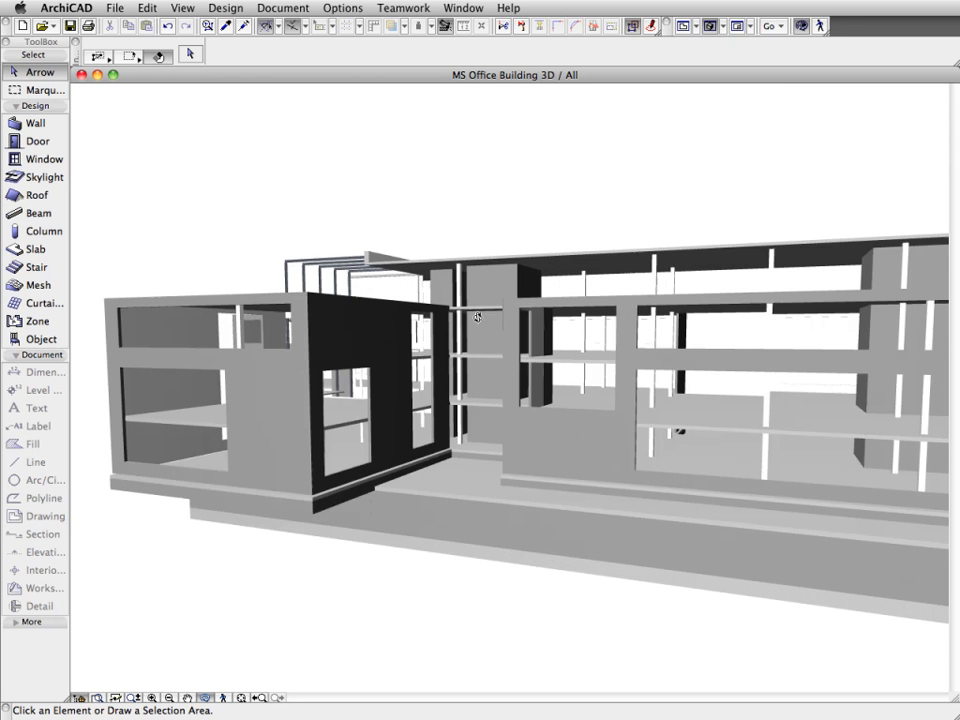
{"action": "left_click_drag", "start_coordinate": [477, 317], "coordinate": [443, 453]}
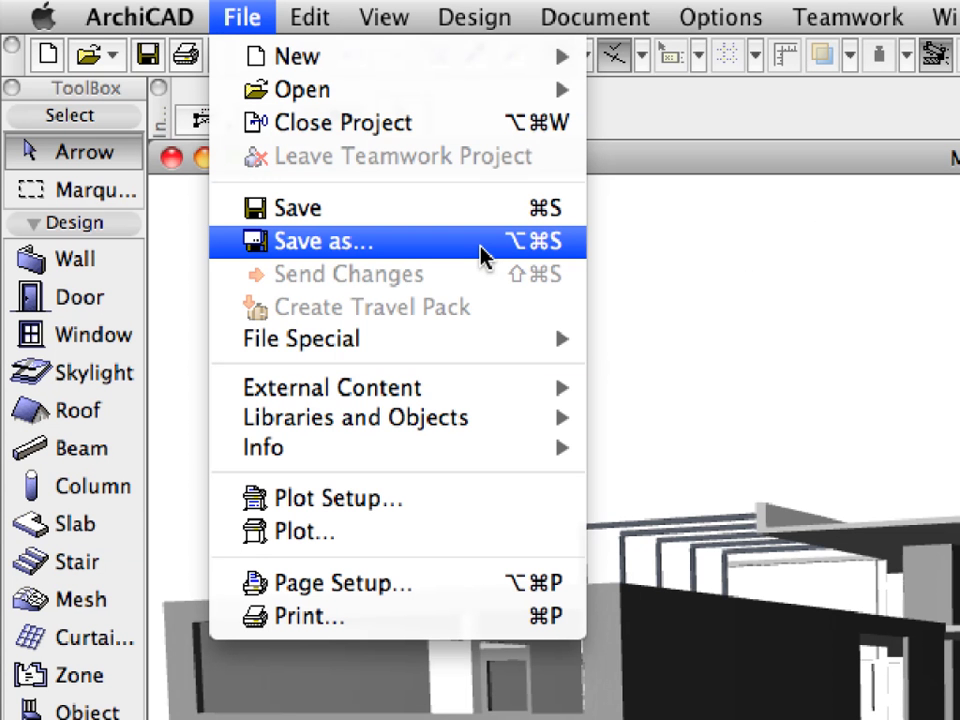
- Save a copy of the project with IFC 2x3 as the file format
{"action": "left_click", "coordinate": [320, 241]}
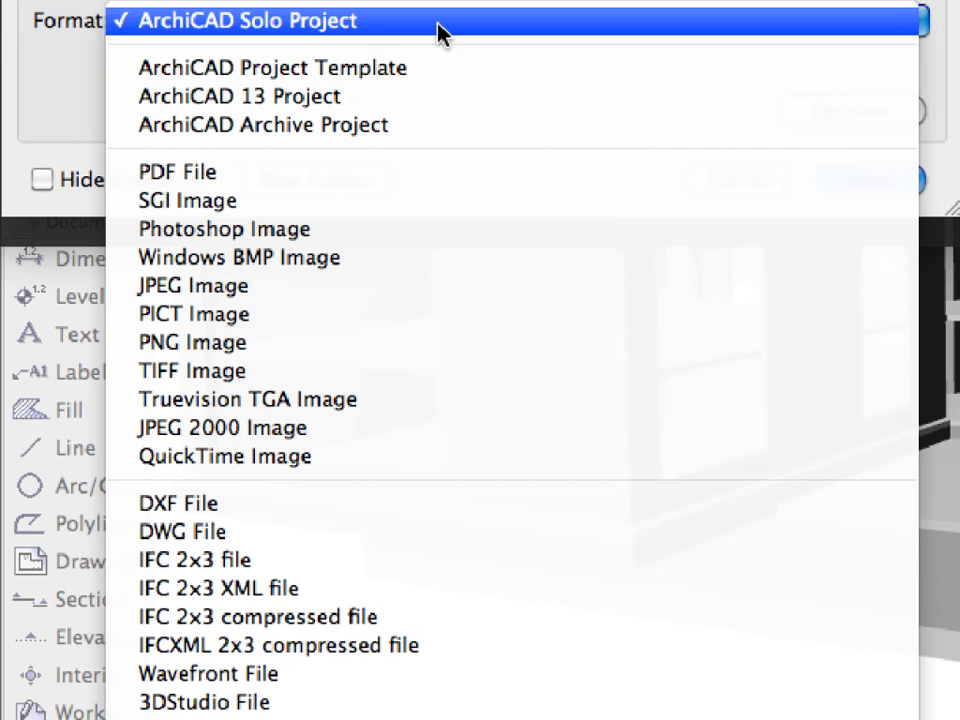
{"action": "mouse_move", "coordinate": [424, 560]}
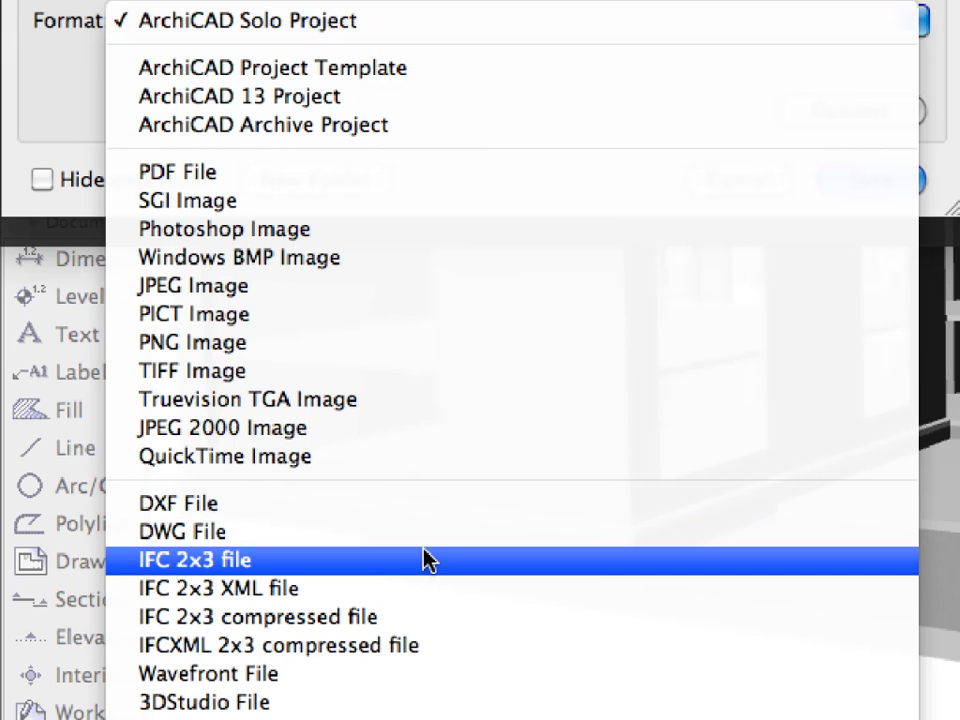
{"action": "mouse_move", "coordinate": [432, 570]}
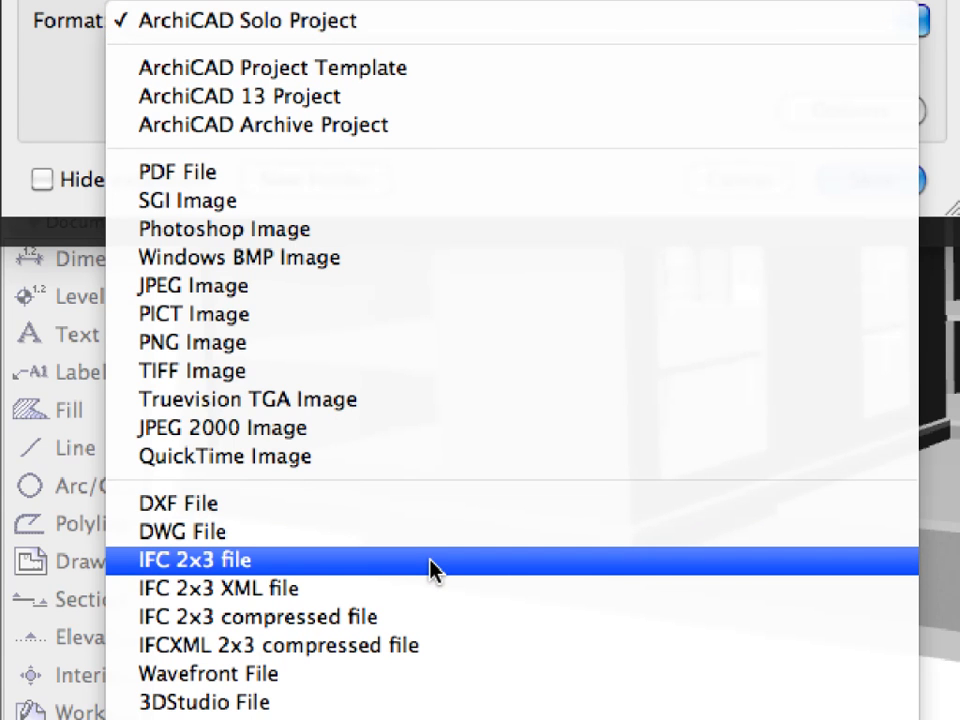
{"action": "left_click", "coordinate": [197, 559]}
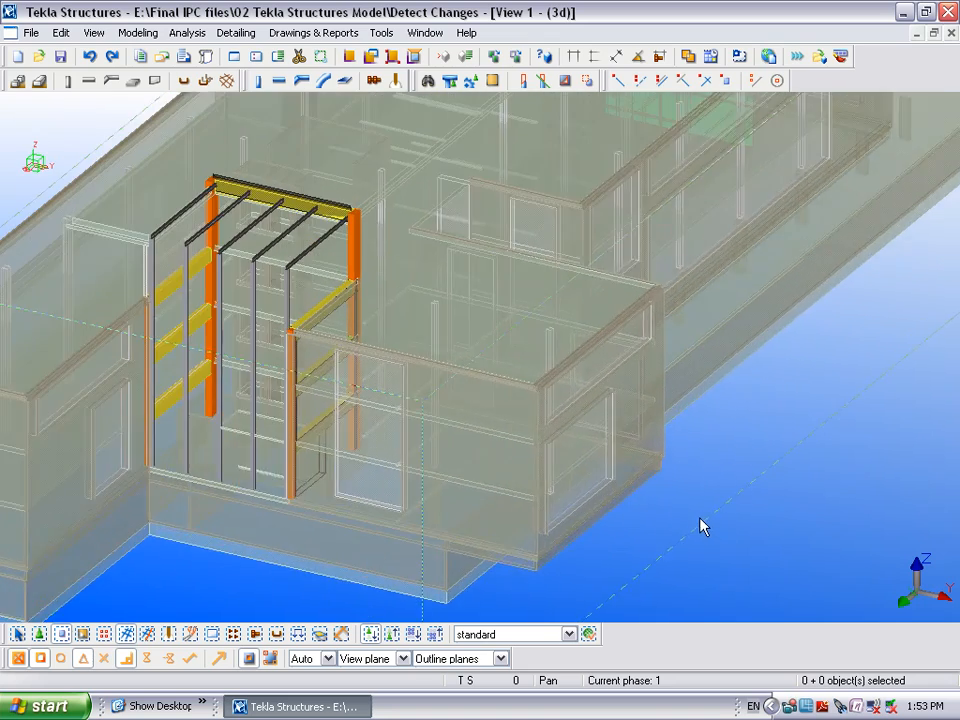
- Orbit the steel frame and set the ArchiCAD IFC reference model to Hidden
{"action": "left_click_drag", "start_coordinate": [700, 527], "coordinate": [884, 524]}
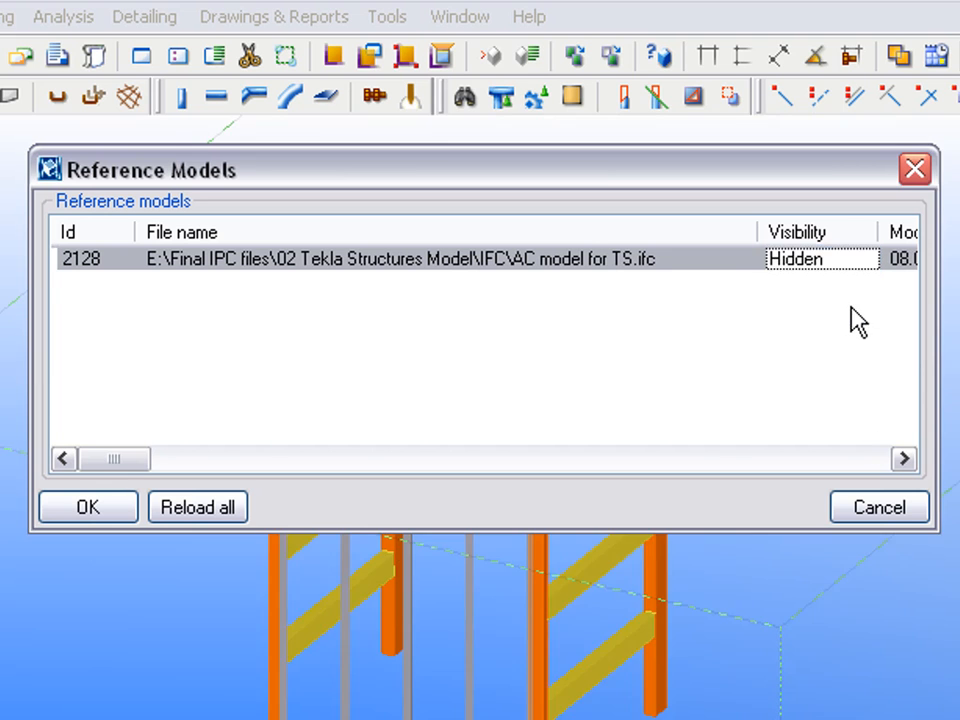
{"action": "left_click", "coordinate": [87, 507]}
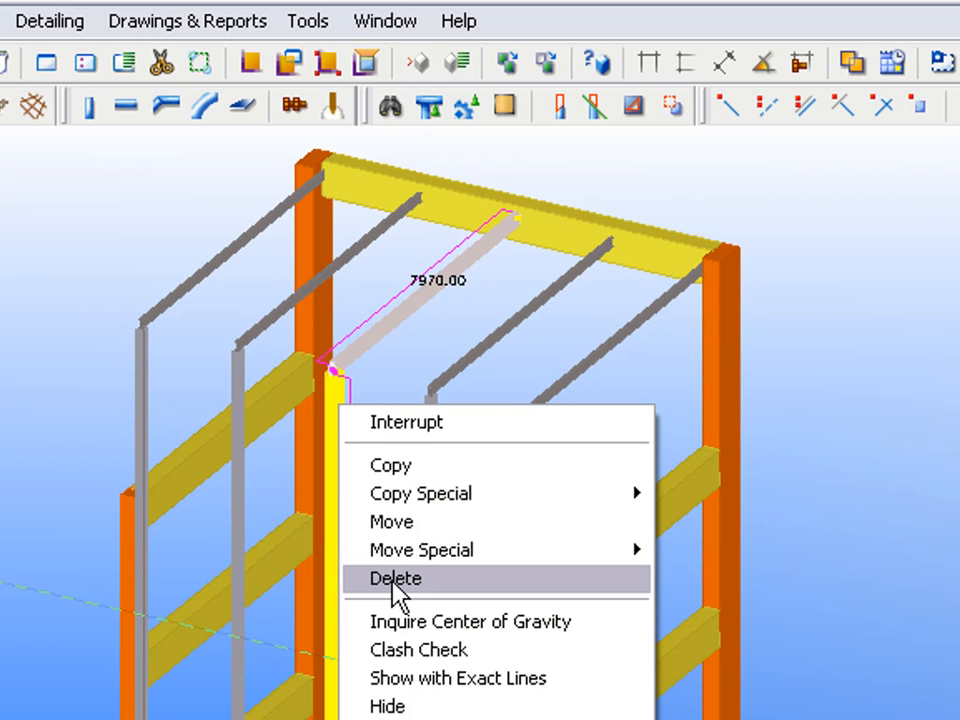
- Delete the selected roof member from the steel frame
{"action": "left_click", "coordinate": [394, 578]}
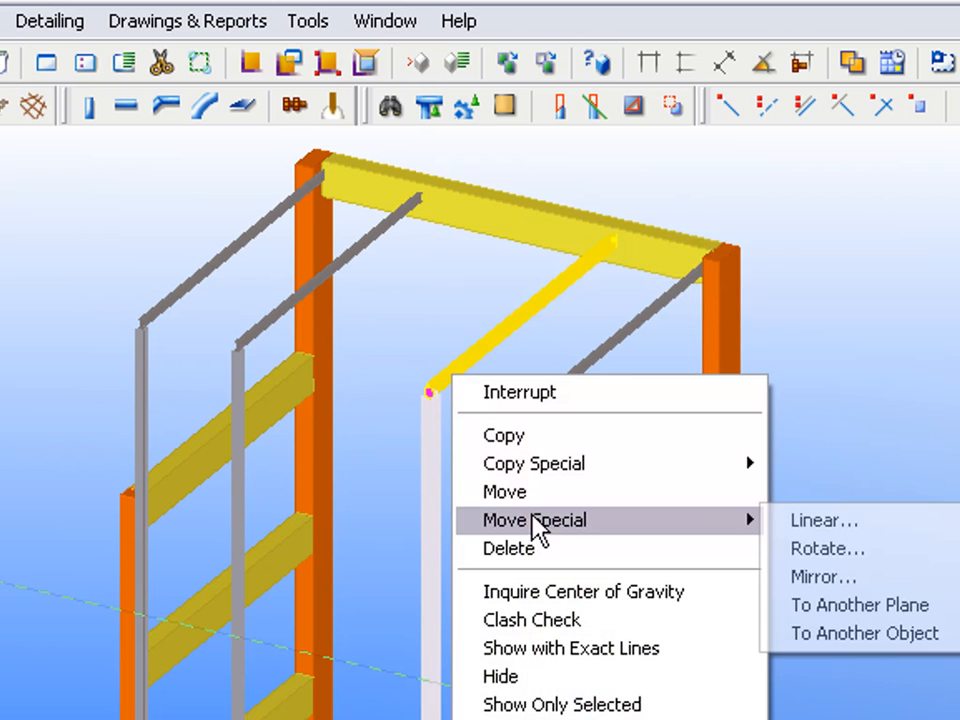
{"action": "mouse_move", "coordinate": [820, 520]}
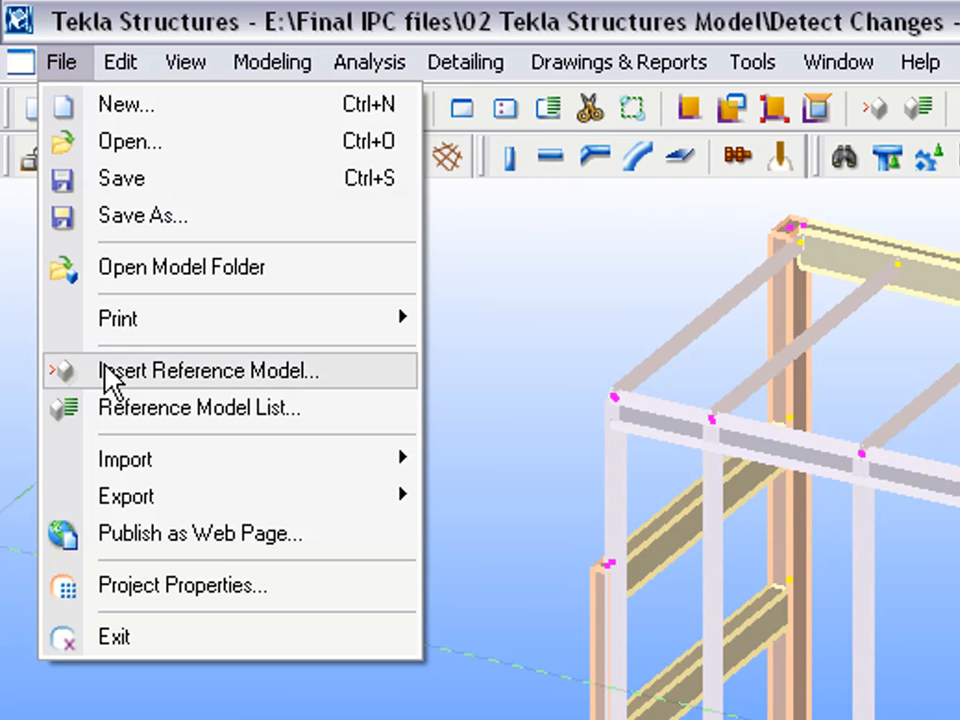
- Export the revised Tekla steel frame model to IFC from the File menu
{"action": "left_click", "coordinate": [126, 496]}
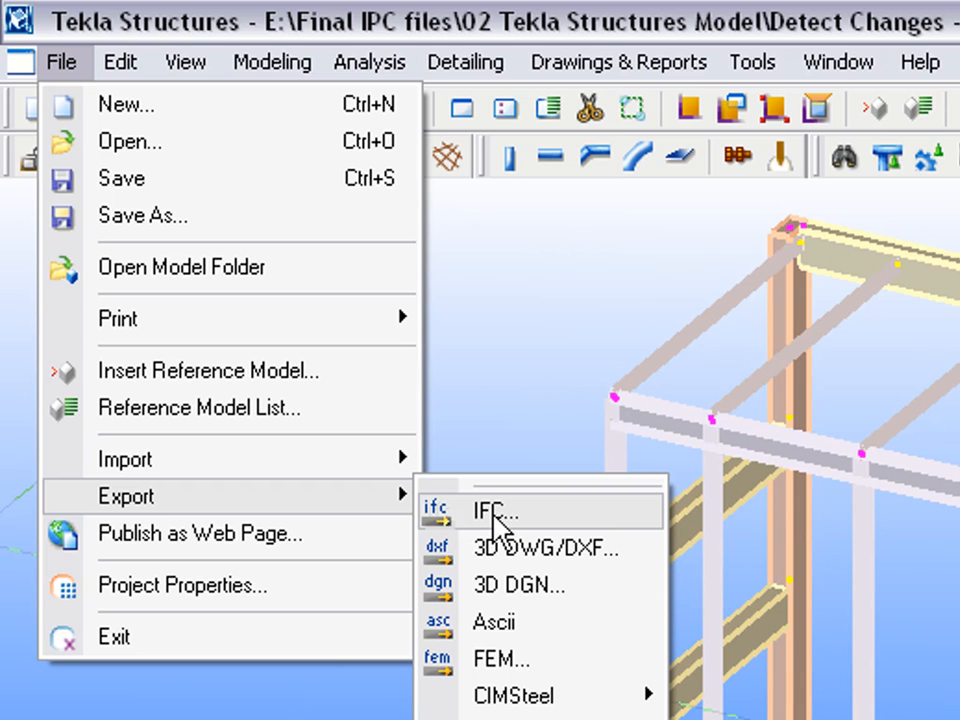
{"action": "left_click", "coordinate": [491, 510]}
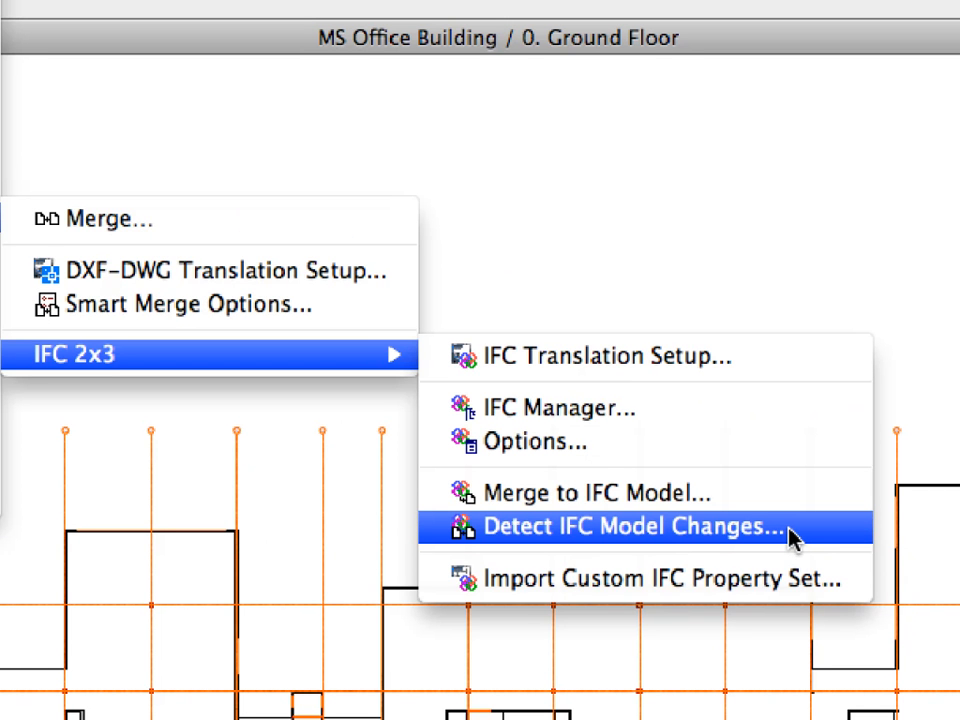
- Compare TEKLA version 01.ifc with TEKLA version 02.ifc and merge the differences as mark-up entries
{"action": "left_click", "coordinate": [635, 527]}
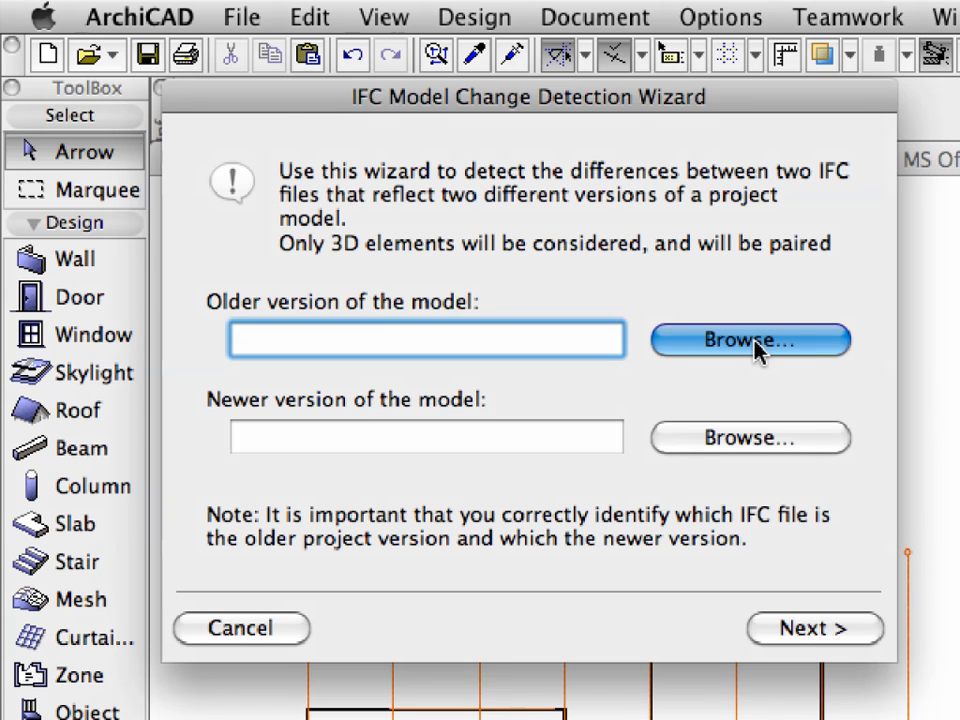
{"action": "left_click", "coordinate": [750, 340]}
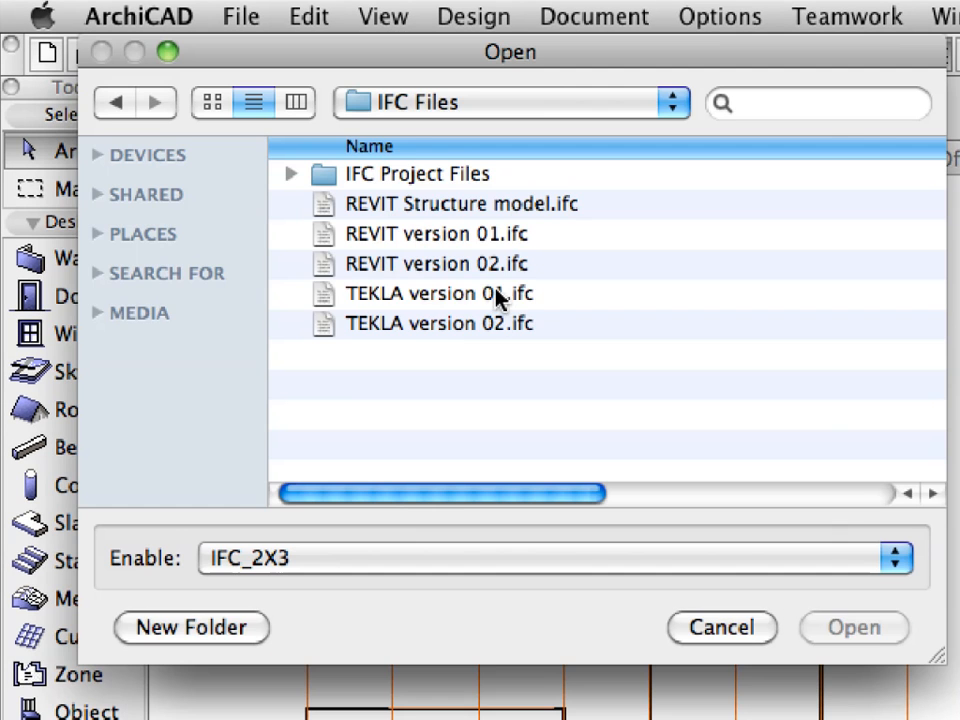
{"action": "left_click", "coordinate": [439, 294]}
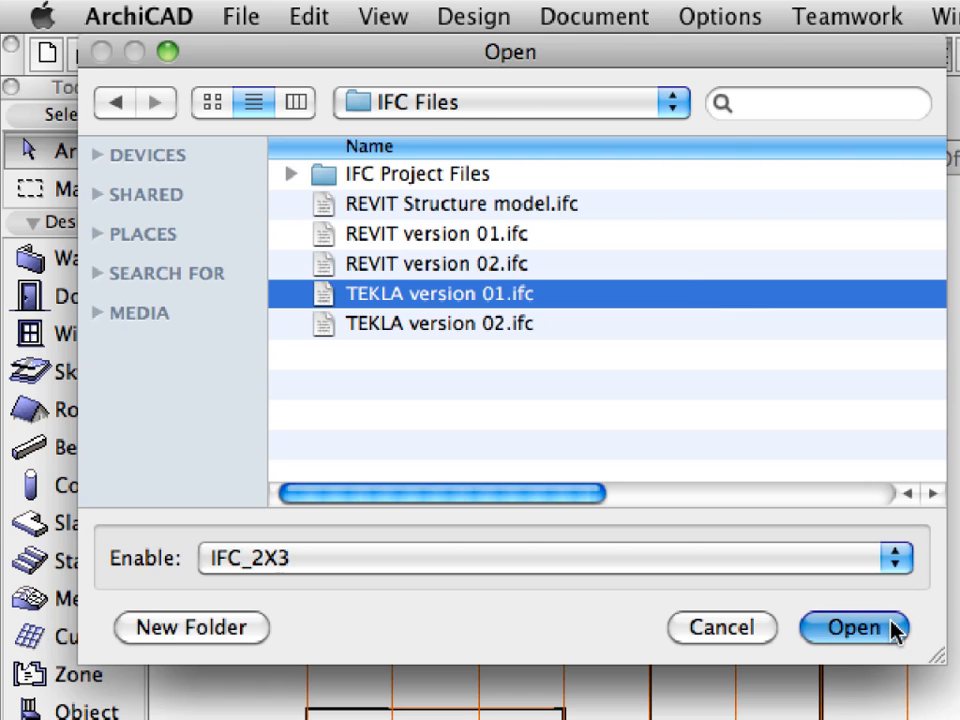
{"action": "left_click", "coordinate": [450, 331]}
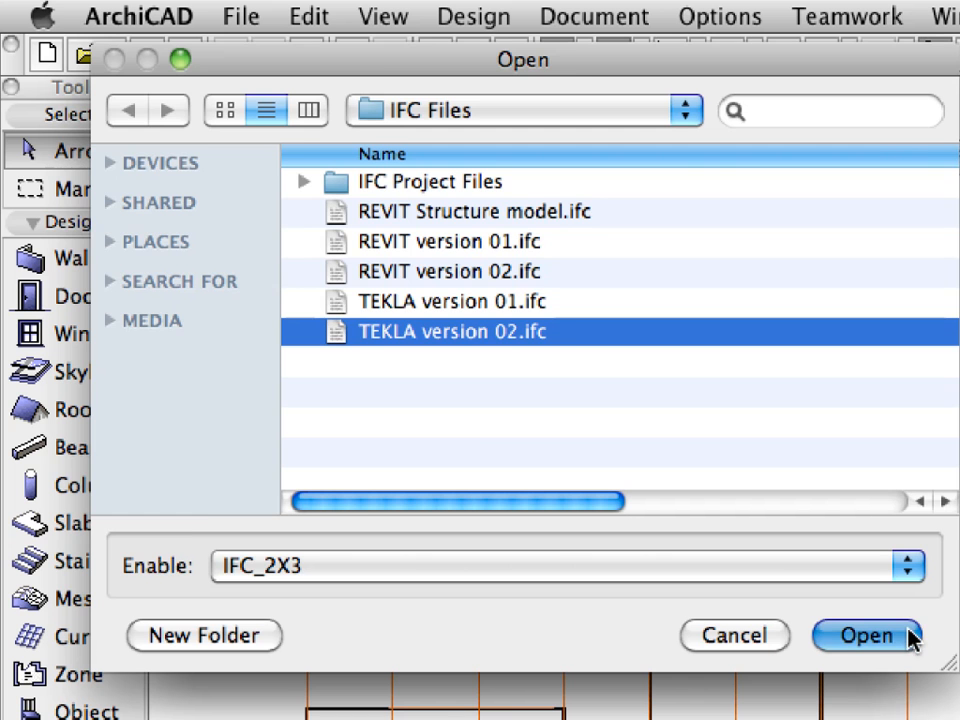
{"action": "left_click", "coordinate": [867, 635]}
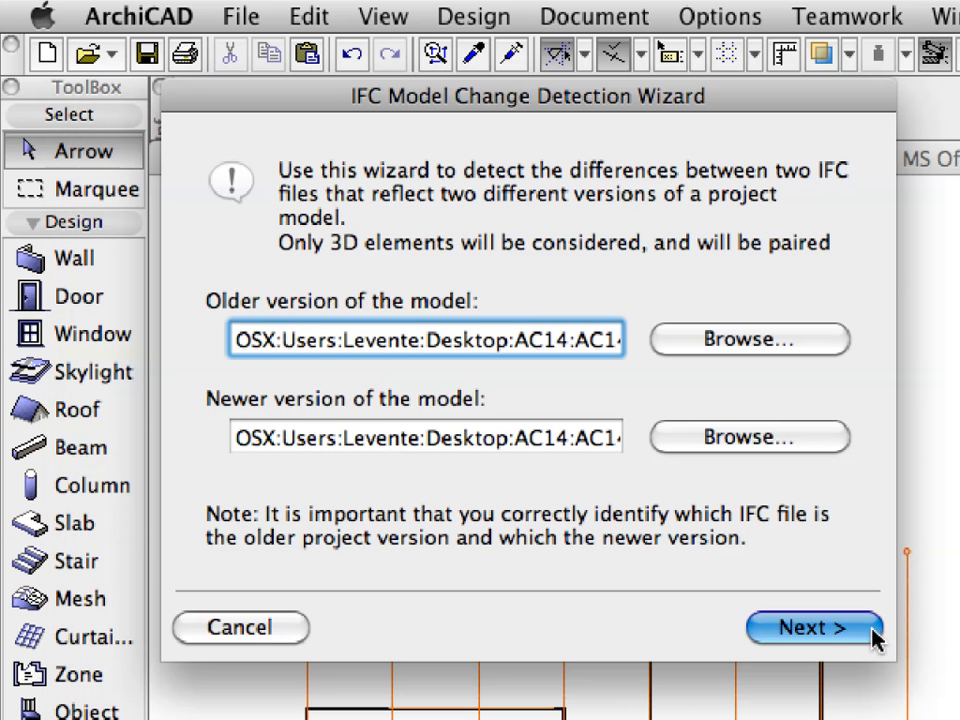
{"action": "left_click", "coordinate": [810, 628]}
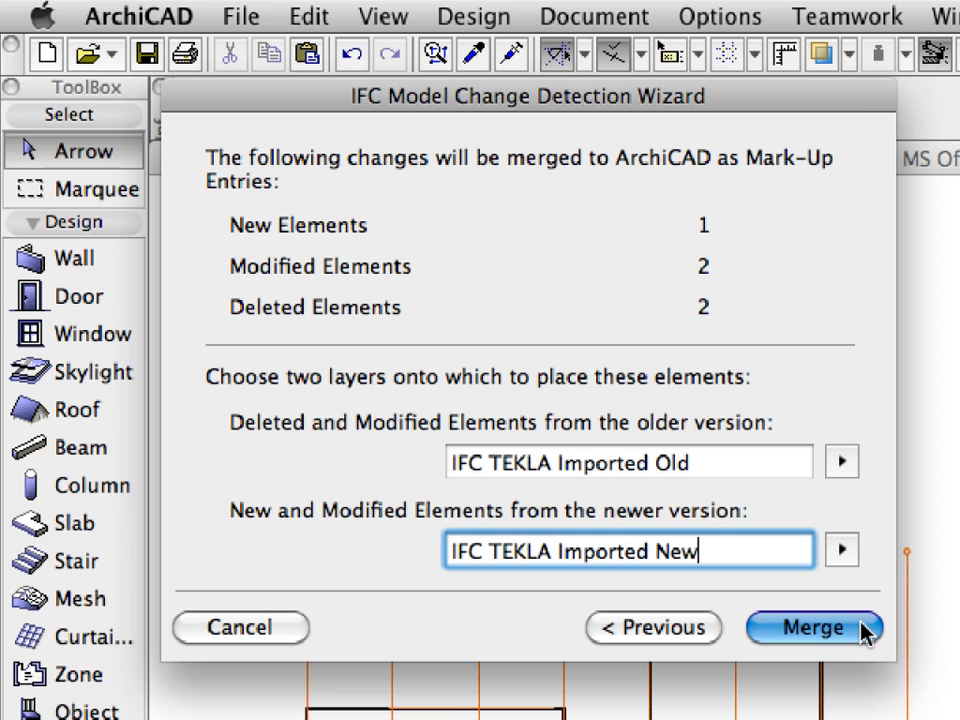
{"action": "left_click", "coordinate": [814, 627]}
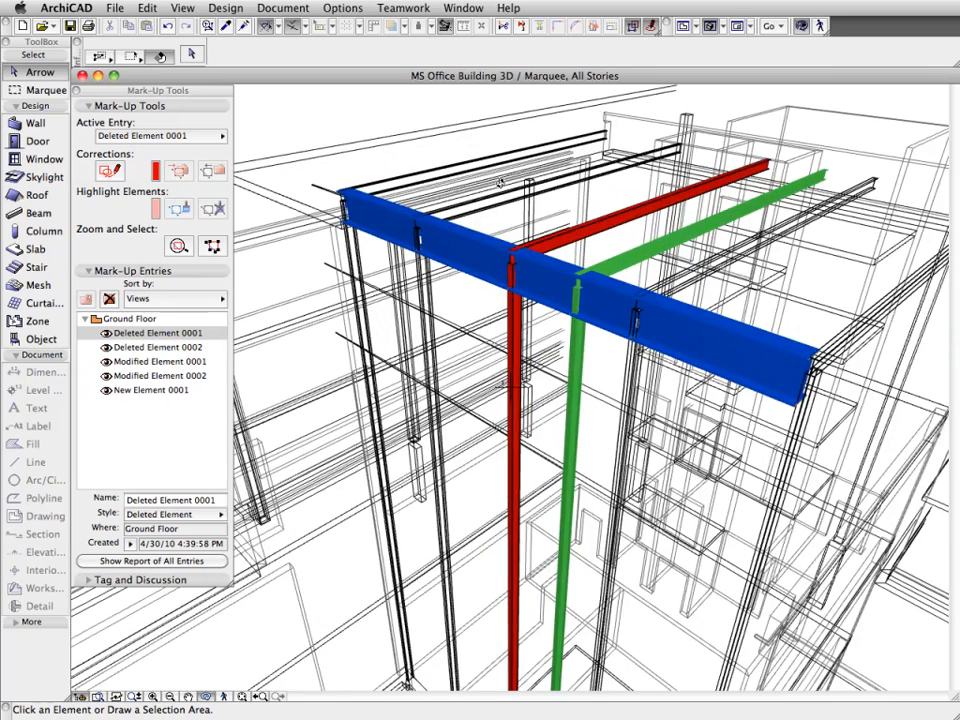
{"action": "mouse_move", "coordinate": [420, 150]}
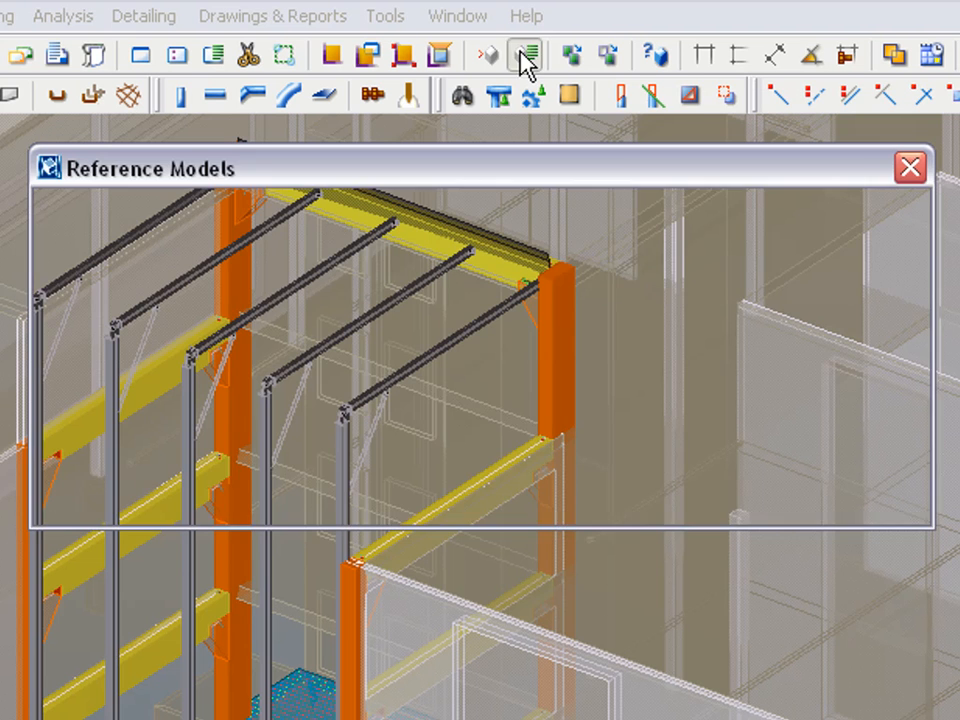
- Set the architectural reference model's visibility to Hidden in the Reference Model List
{"action": "left_click", "coordinate": [860, 258]}
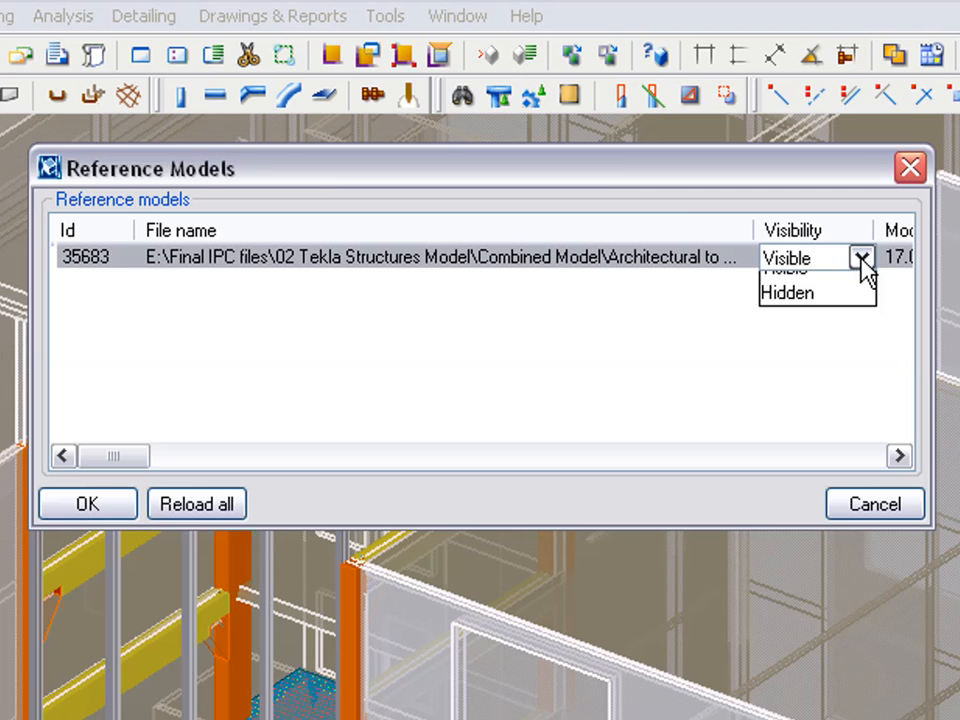
{"action": "left_click", "coordinate": [787, 292]}
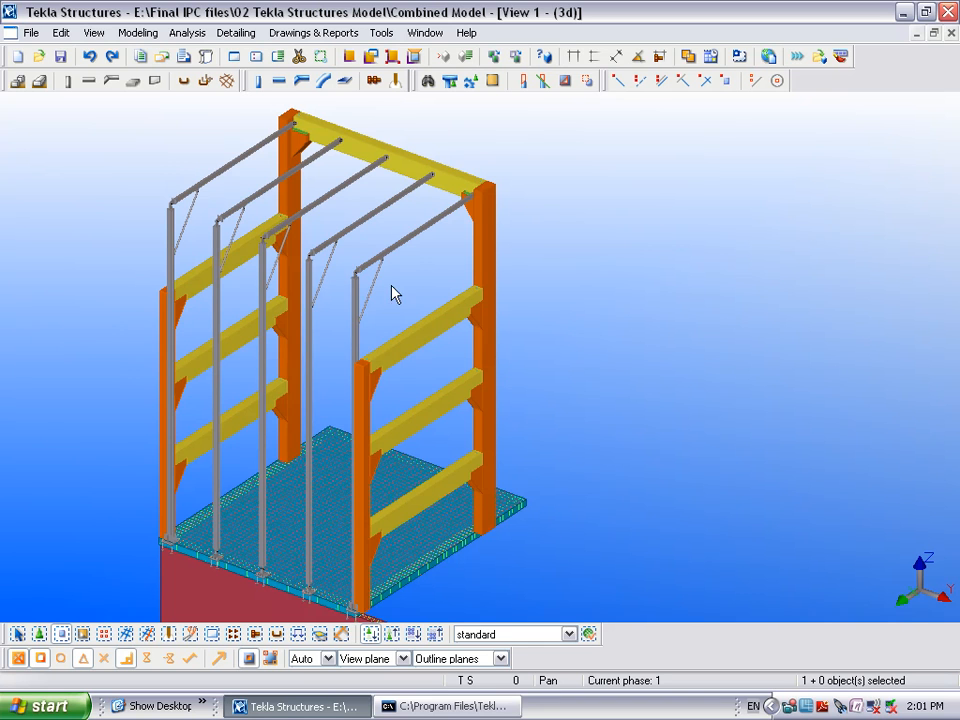
{"action": "mouse_move", "coordinate": [336, 374]}
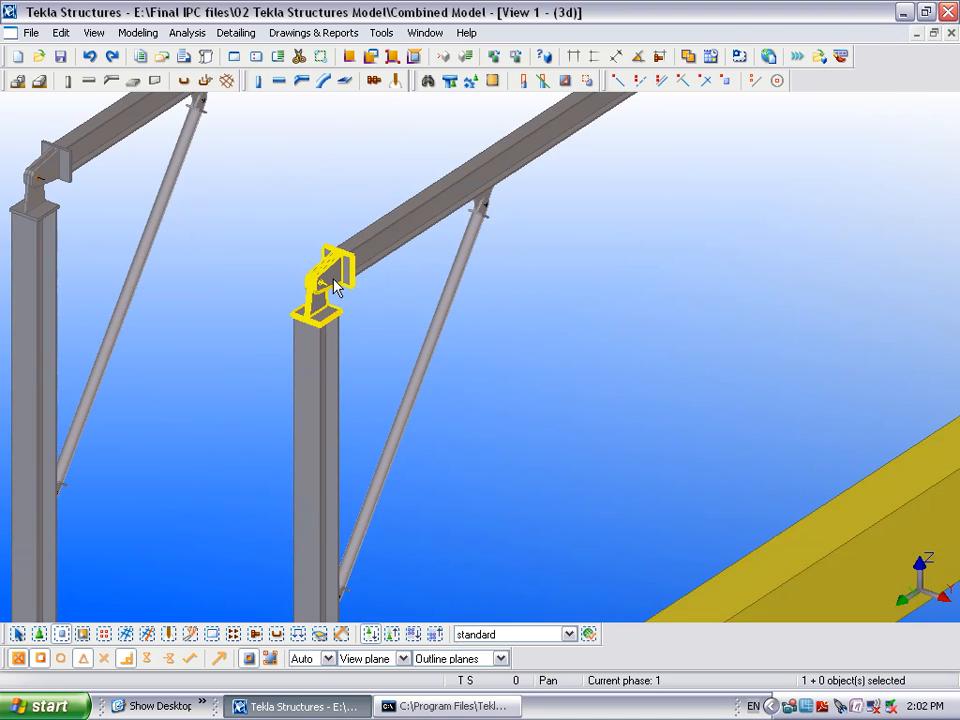
- Inspect a beam connection's properties and analysis settings, then close the dialog
{"action": "double_click", "coordinate": [330, 285]}
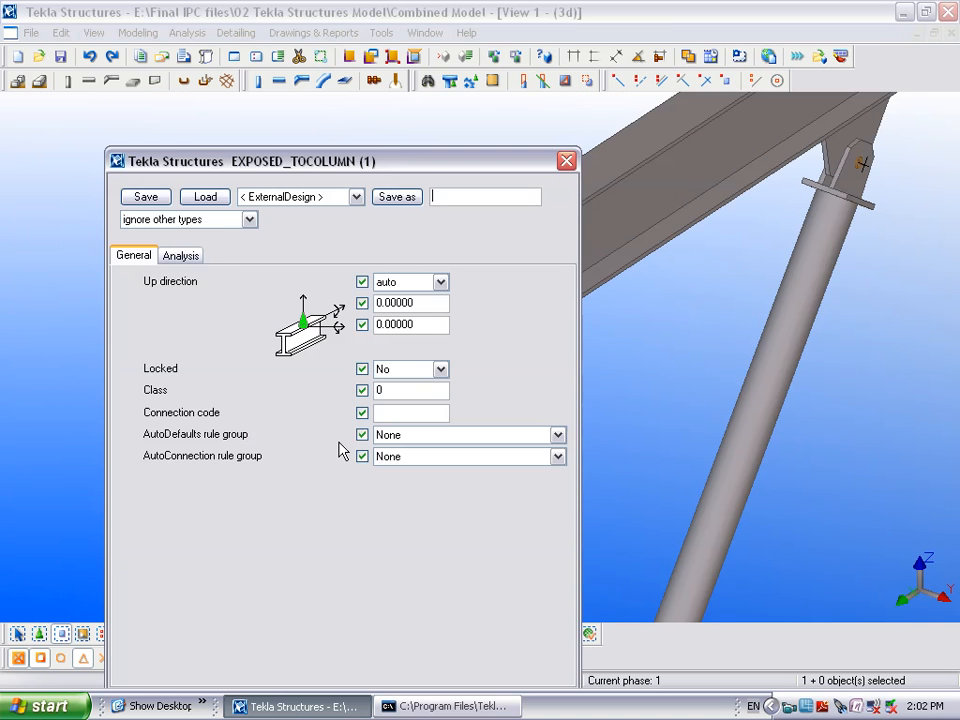
{"action": "left_click", "coordinate": [181, 255]}
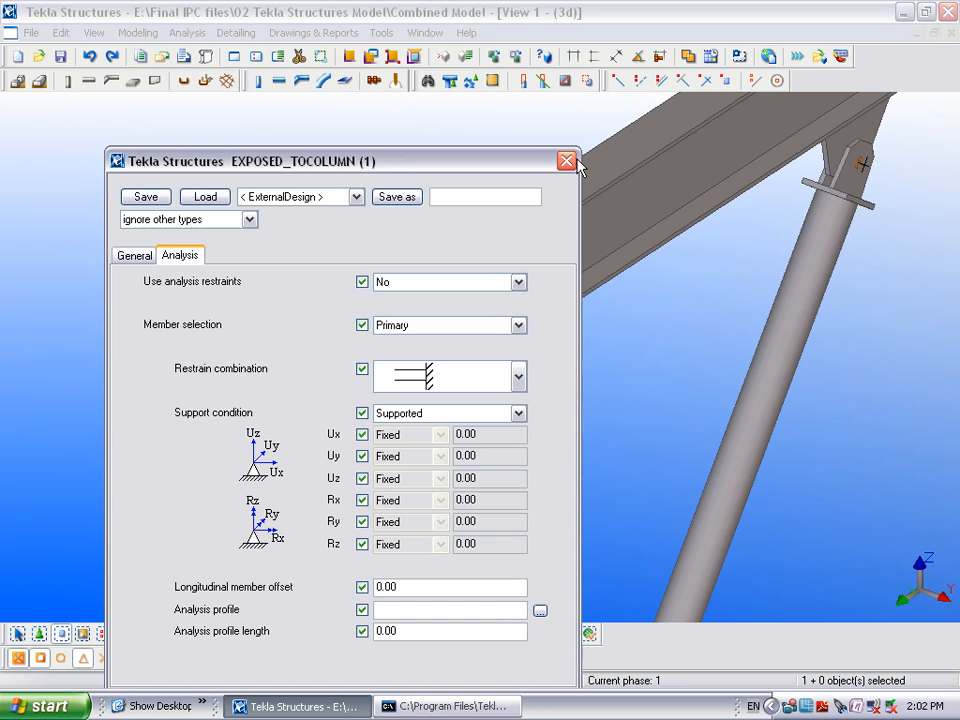
{"action": "left_click", "coordinate": [567, 161]}
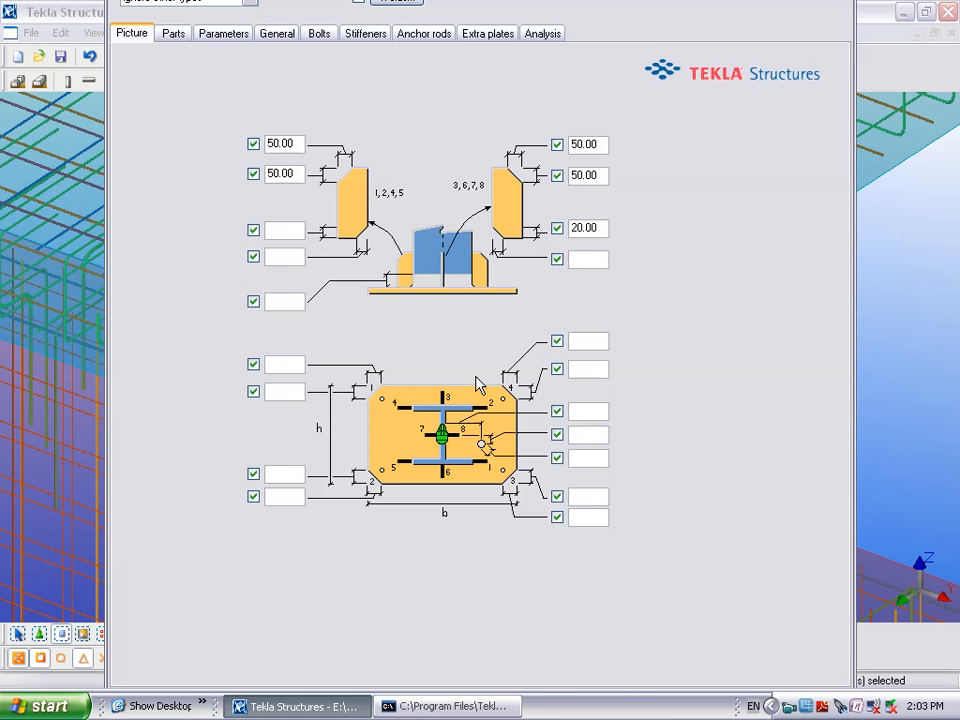
{"action": "mouse_move", "coordinate": [758, 470]}
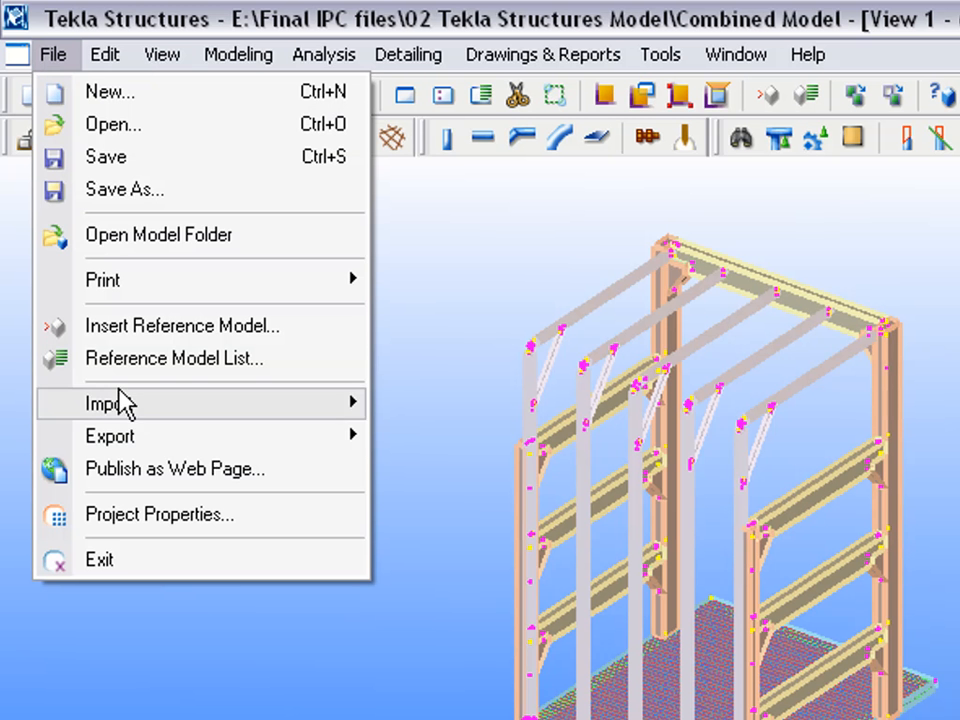
- Export the Tekla model to IFC with assemblies included and create the file
{"action": "left_click", "coordinate": [109, 436]}
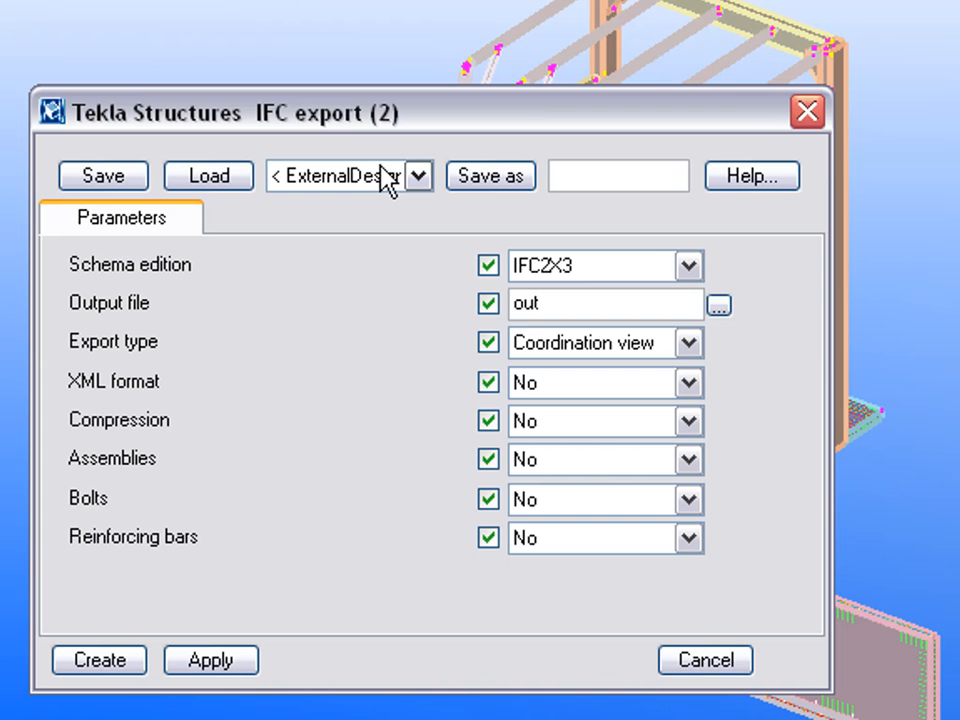
{"action": "left_click", "coordinate": [687, 458]}
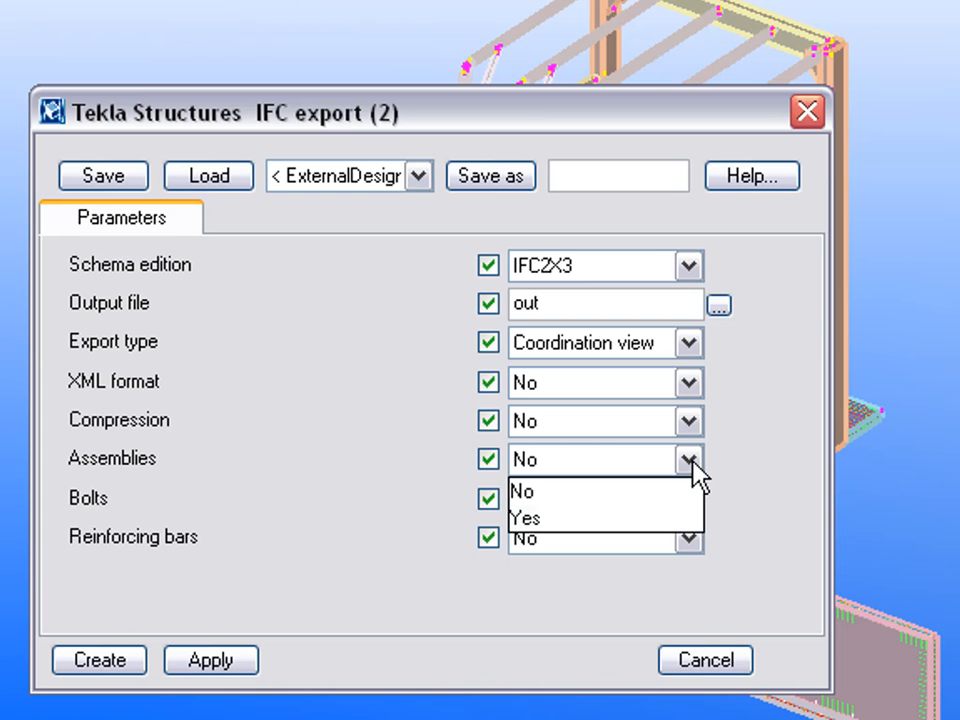
{"action": "left_click", "coordinate": [523, 517]}
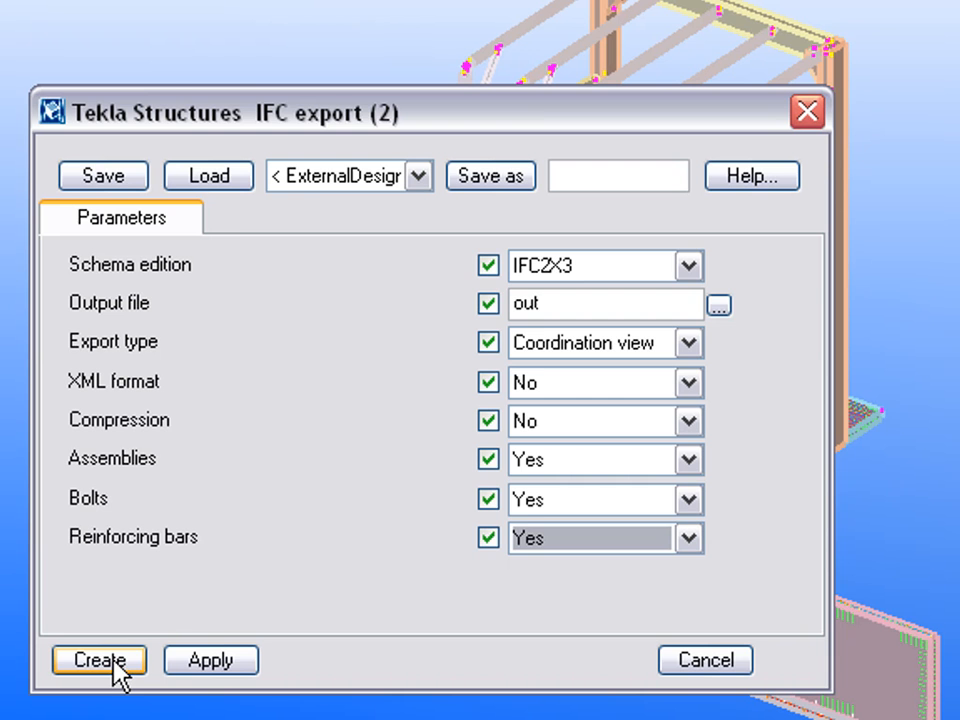
{"action": "left_click", "coordinate": [99, 660]}
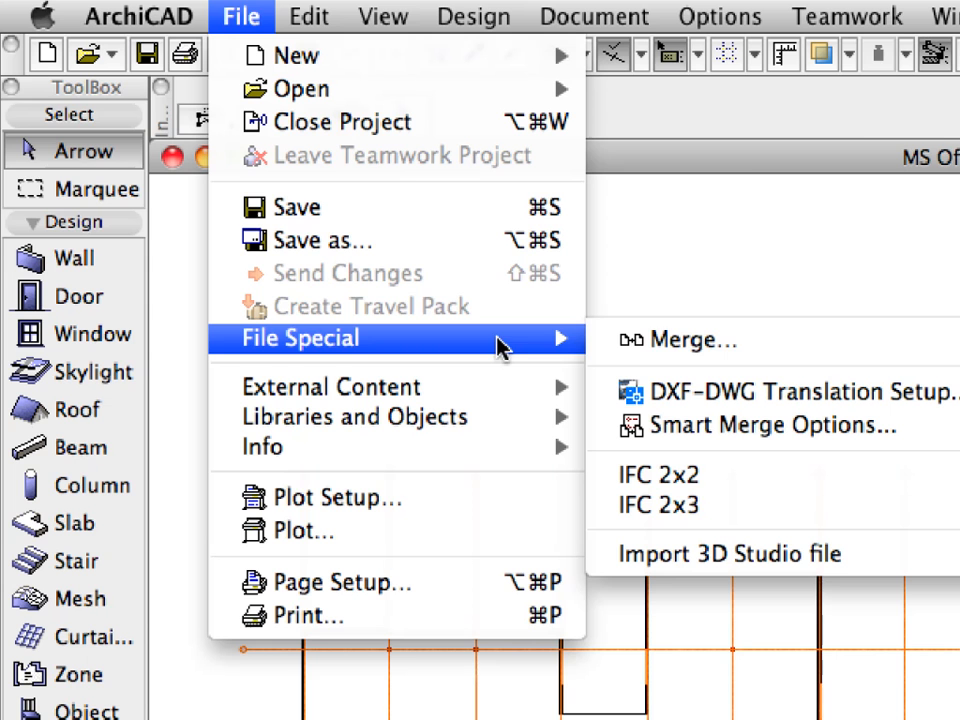
{"action": "mouse_move", "coordinate": [880, 344]}
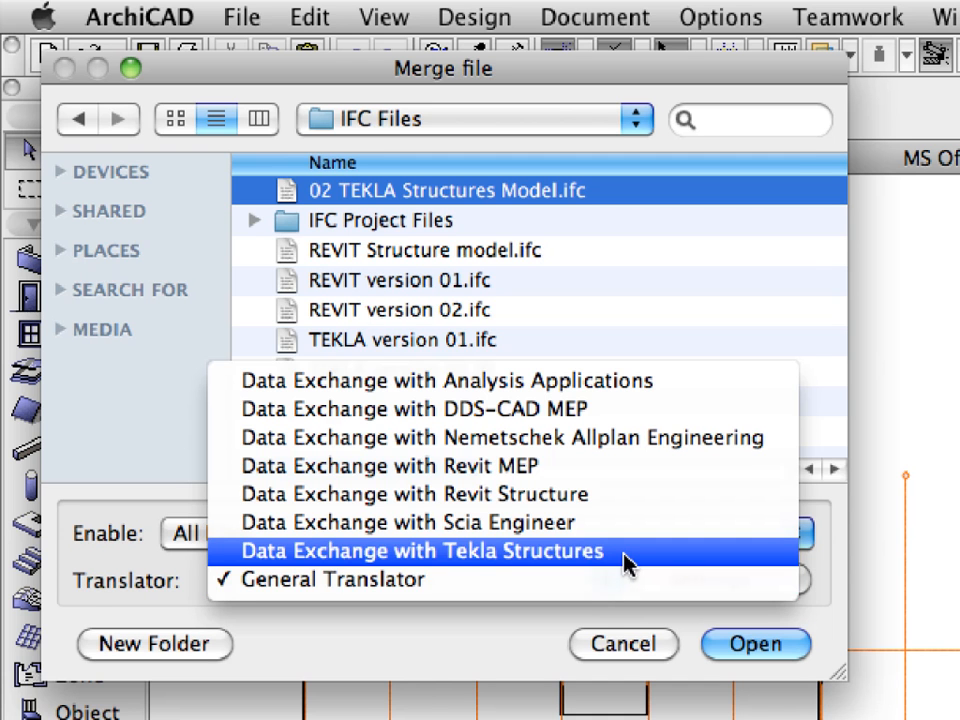
- Merge 02 TEKLA Structures Model.ifc using the Data Exchange with Tekla Structures translator
{"action": "left_click", "coordinate": [420, 551]}
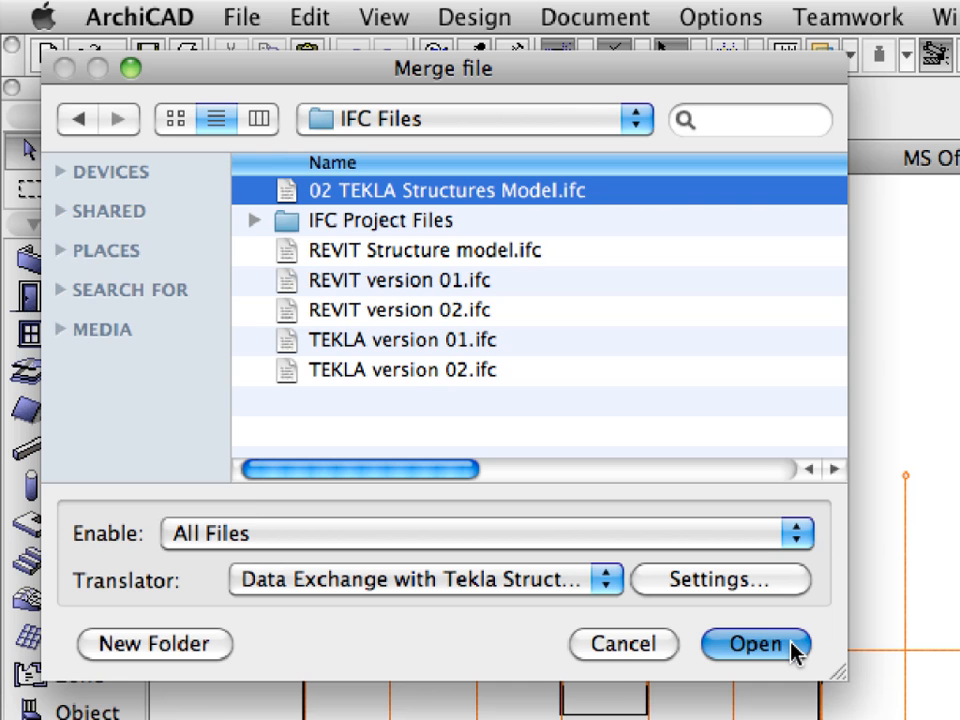
{"action": "left_click", "coordinate": [755, 644]}
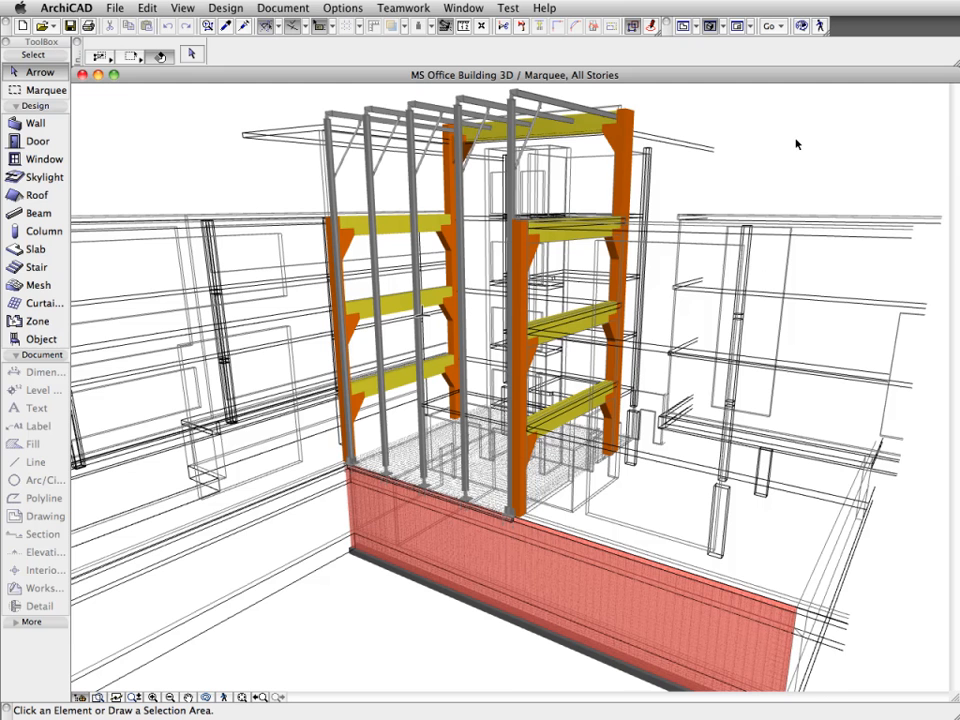
{"action": "mouse_move", "coordinate": [482, 95]}
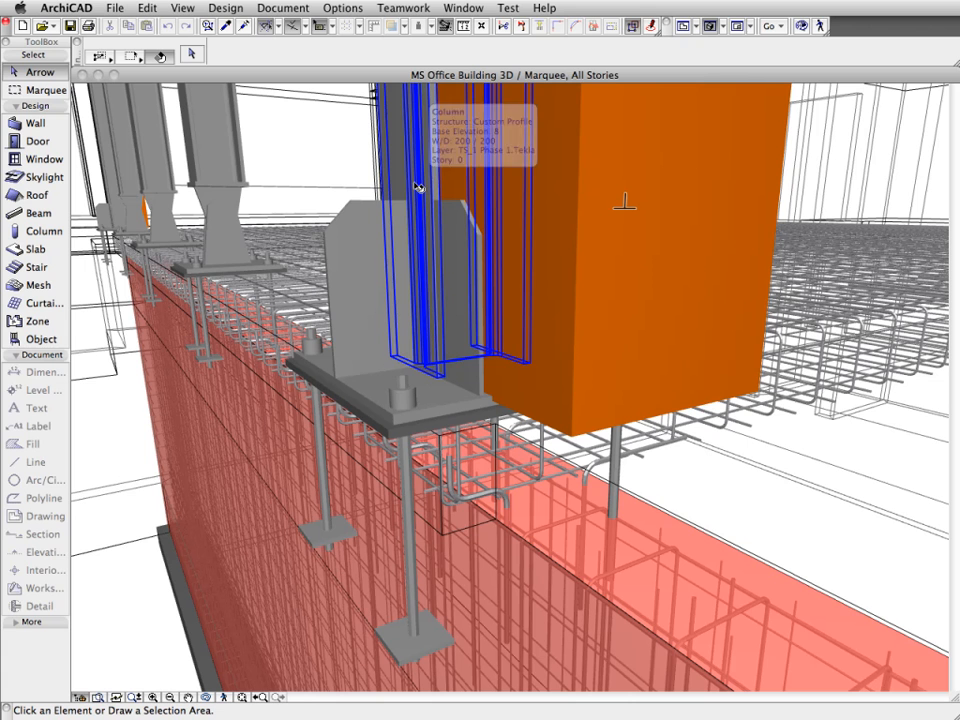
{"action": "left_click", "coordinate": [375, 330]}
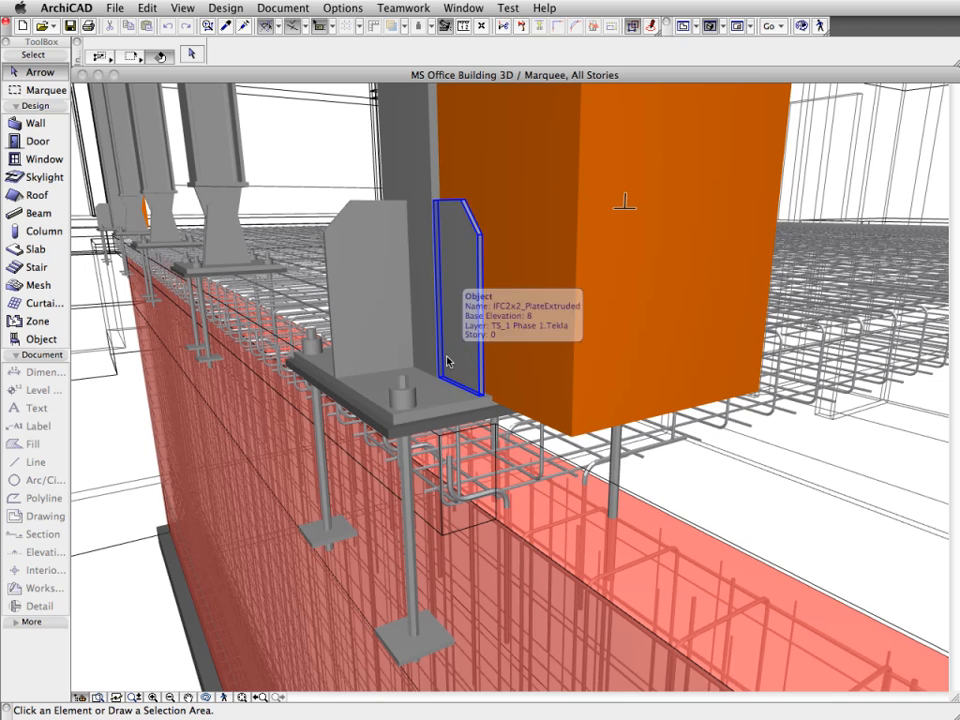
{"action": "left_click", "coordinate": [450, 395]}
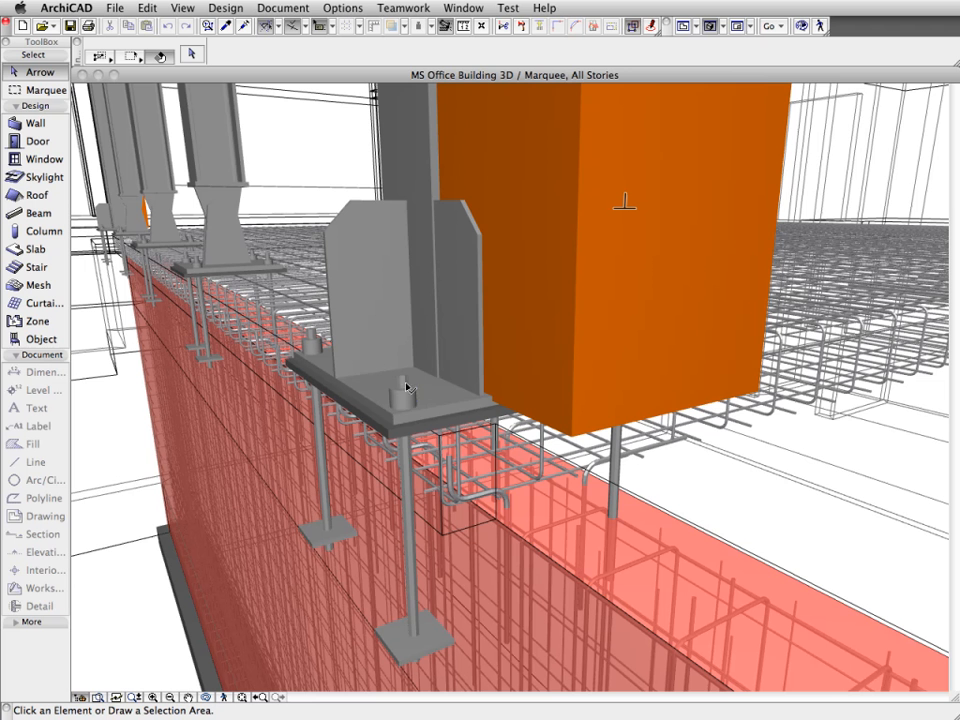
{"action": "left_click", "coordinate": [408, 383]}
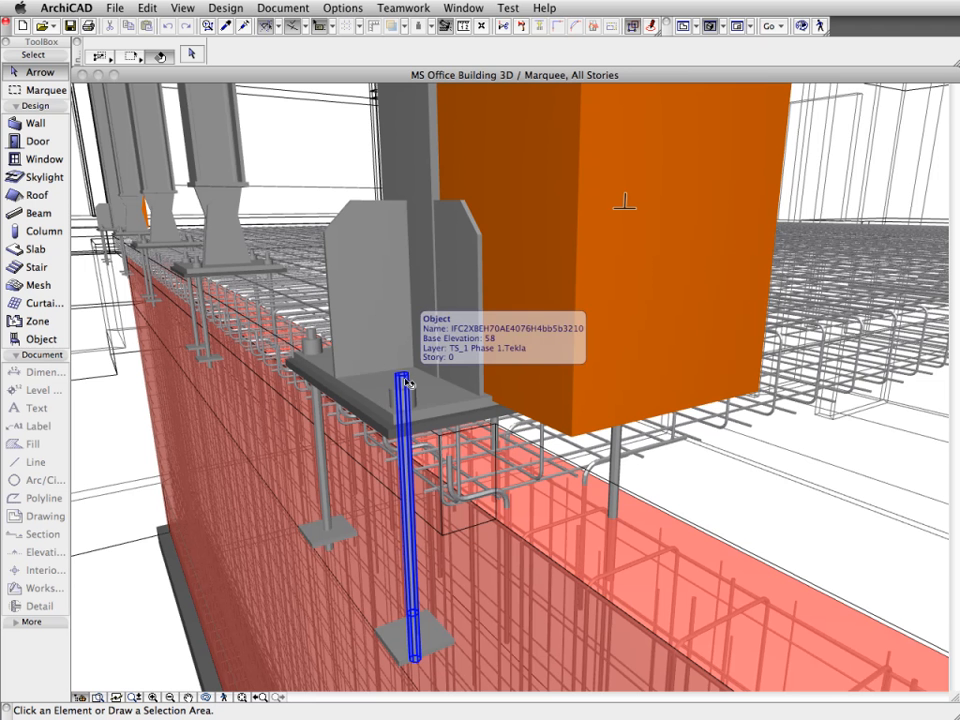